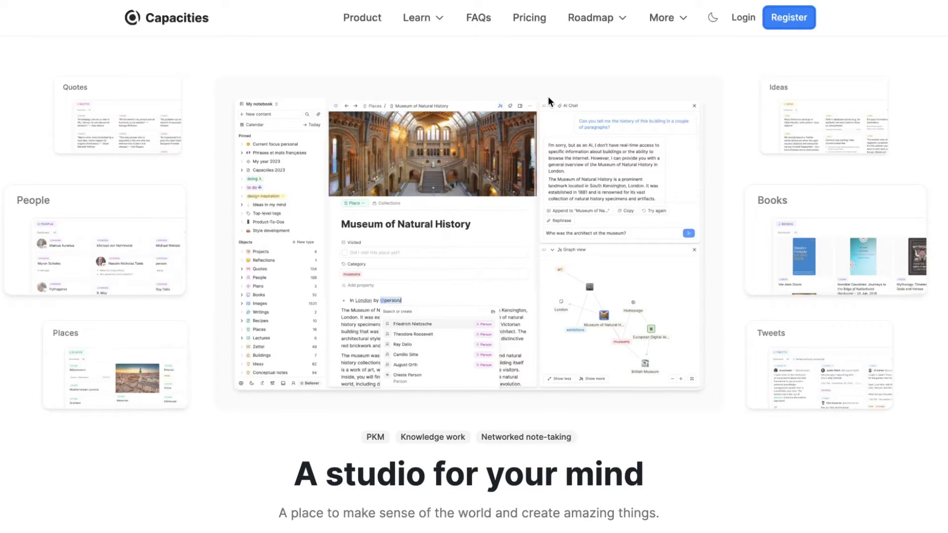
Scroll down through the currently open page
scroll(down, 3)
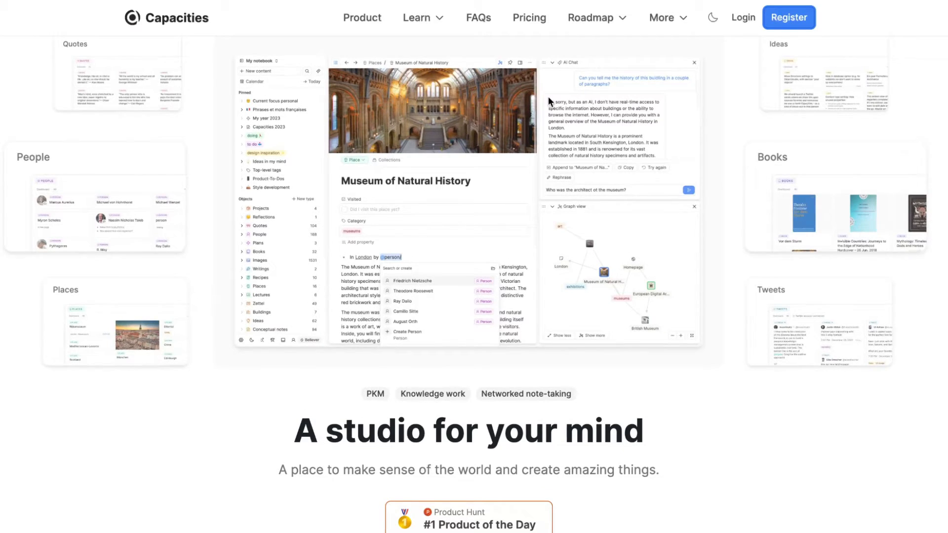
scroll(down, 3)
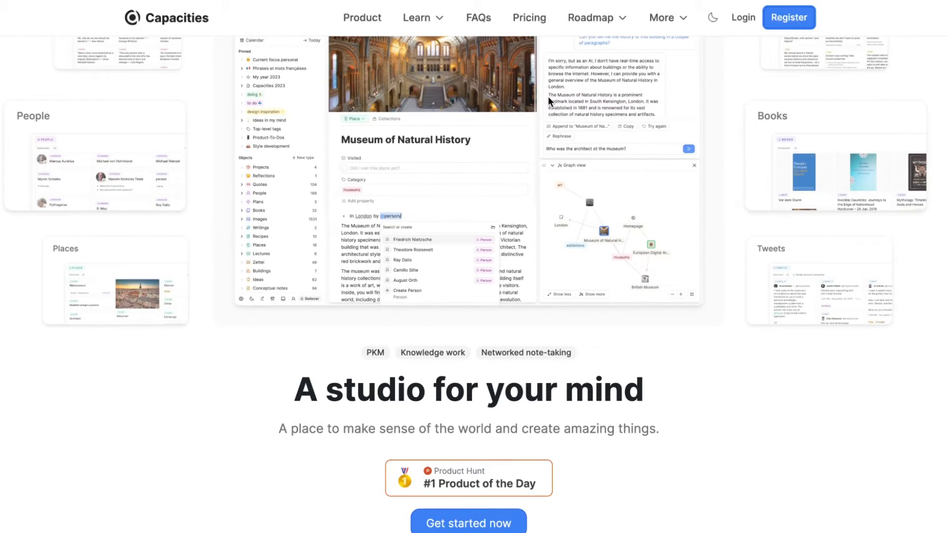
scroll(down, 3)
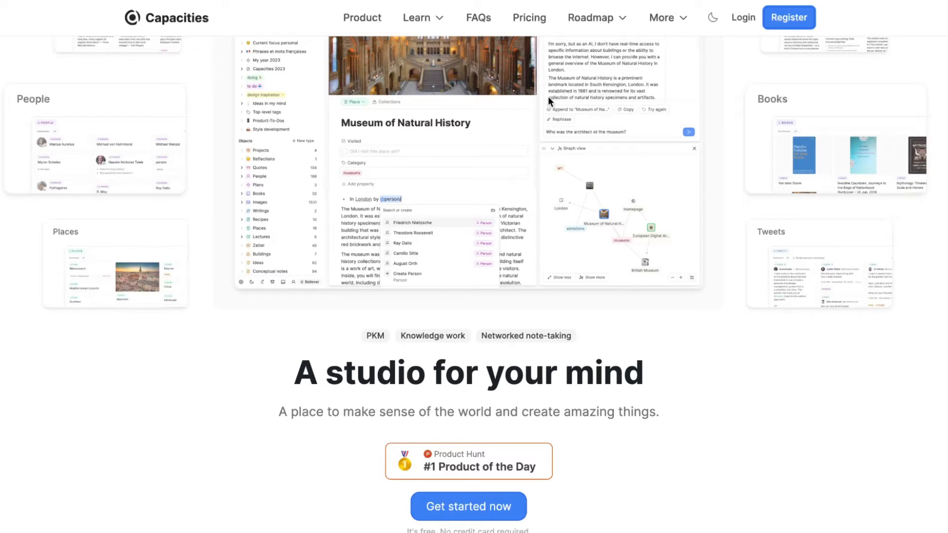
scroll(down, 3)
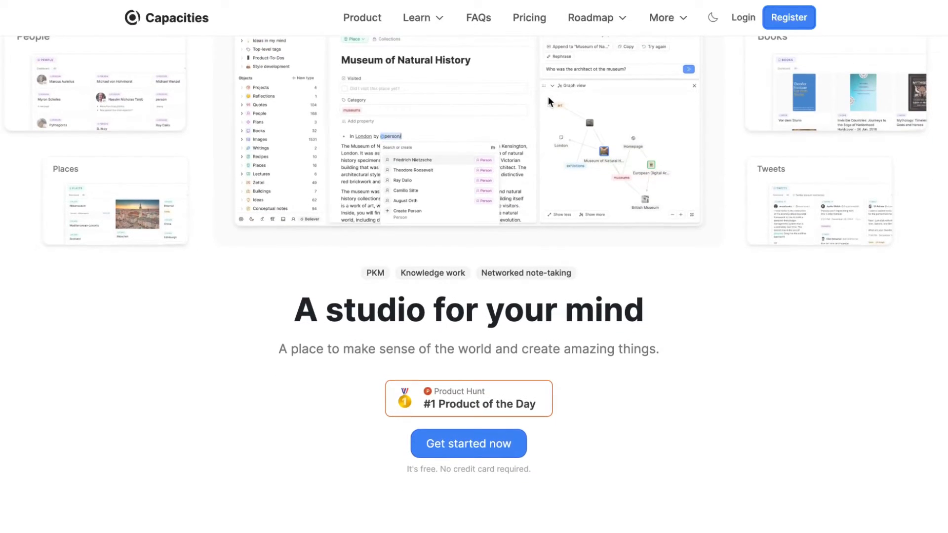
scroll(down, 3)
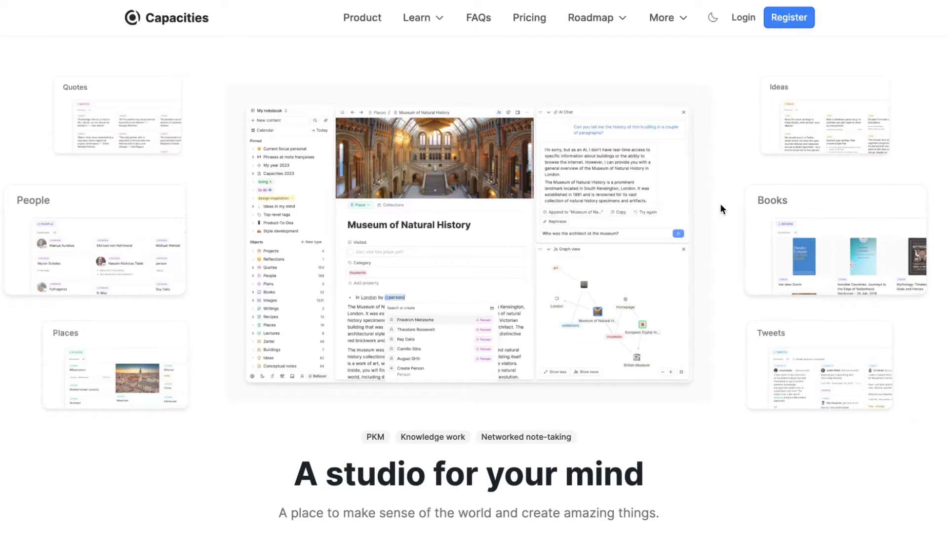
scroll(down, 3)
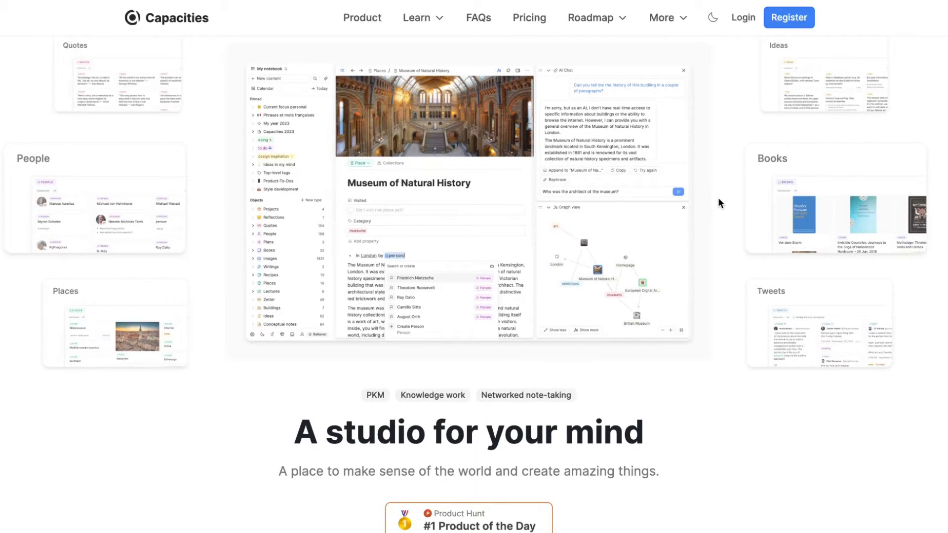
scroll(down, 3)
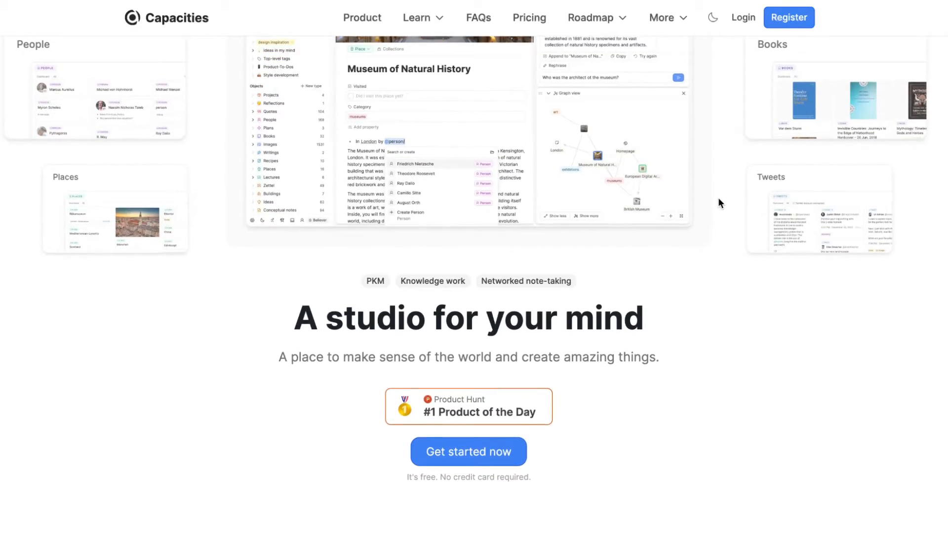
scroll(down, 3)
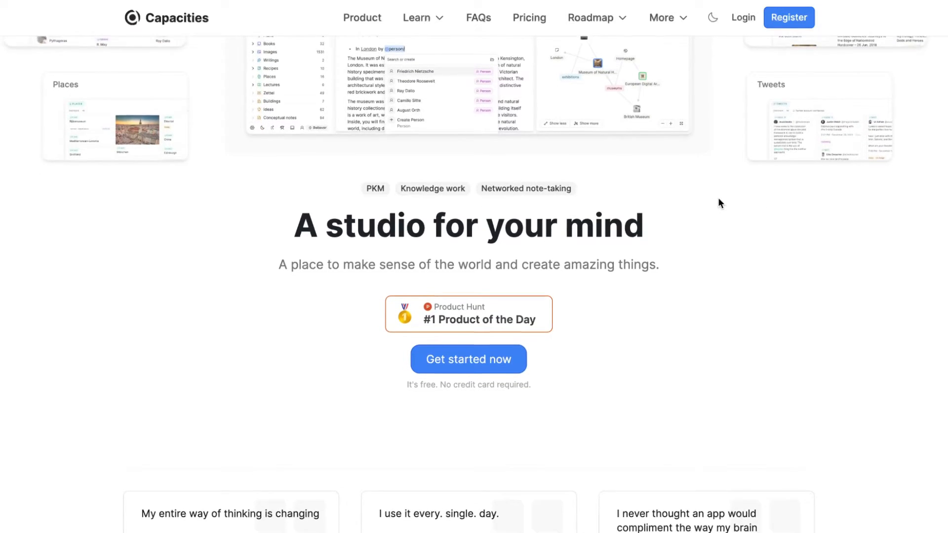
scroll(down, 3)
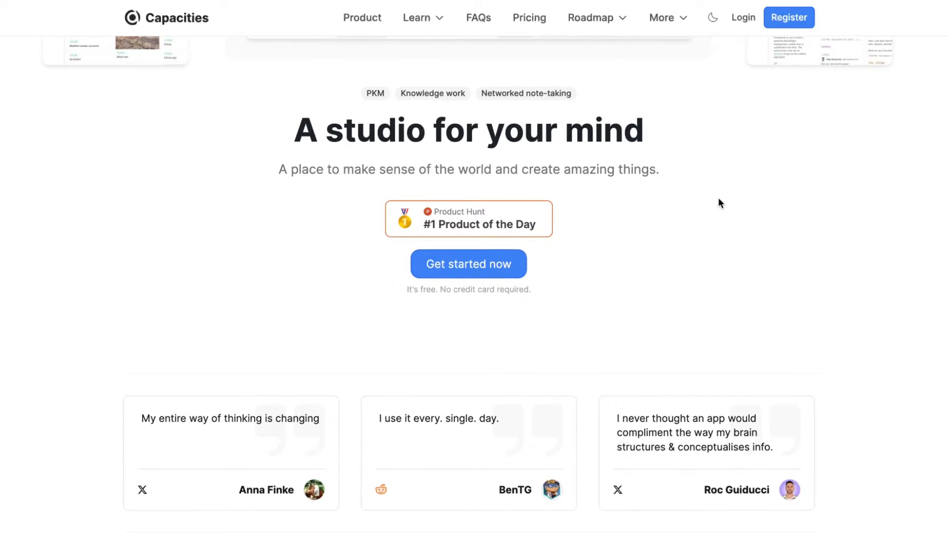
scroll(down, 3)
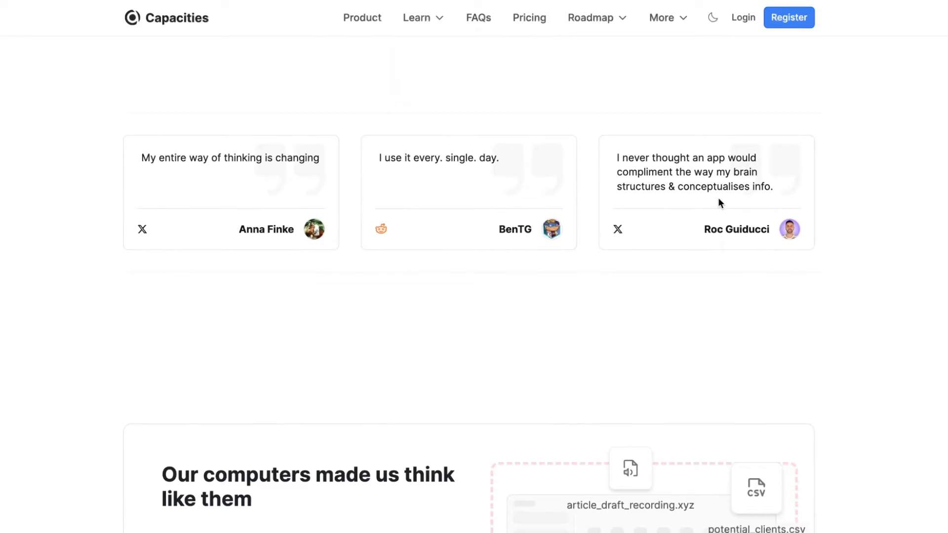
scroll(down, 3)
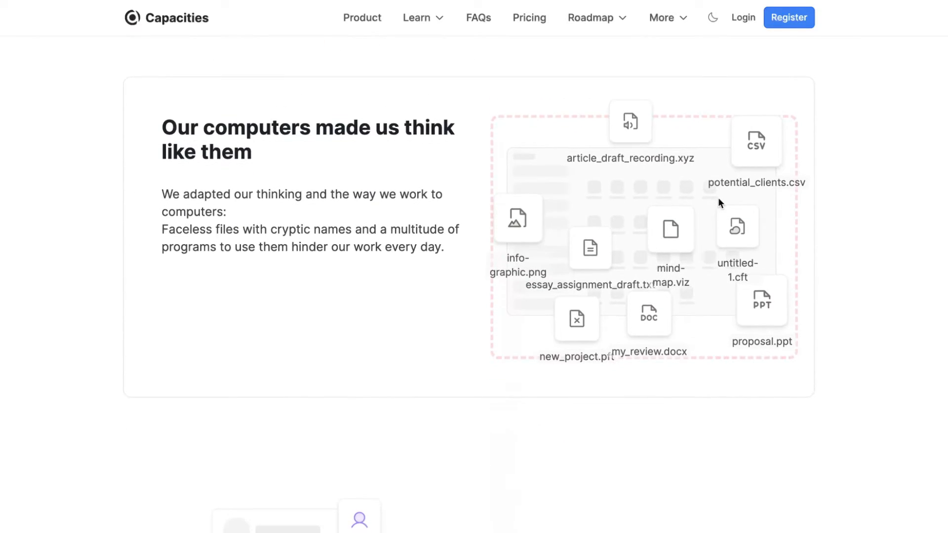
scroll(down, 3)
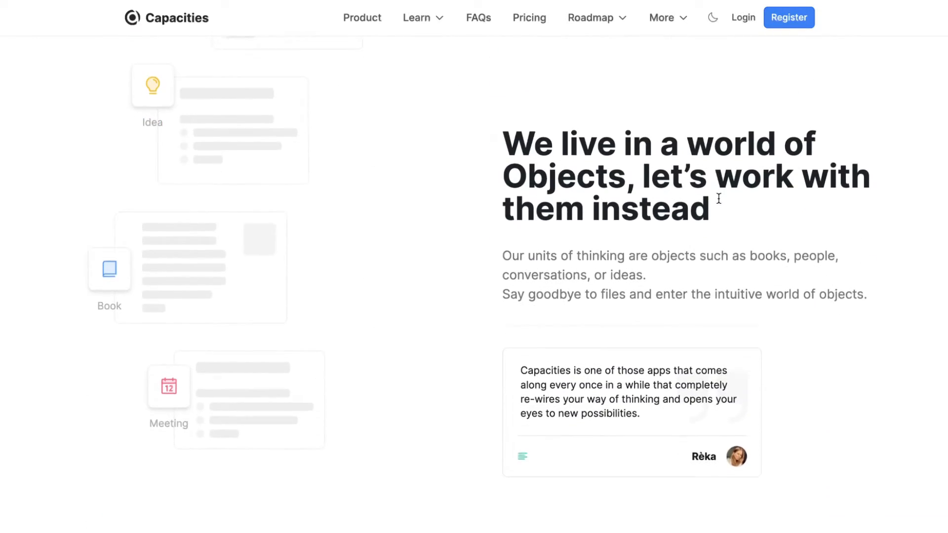
scroll(down, 3)
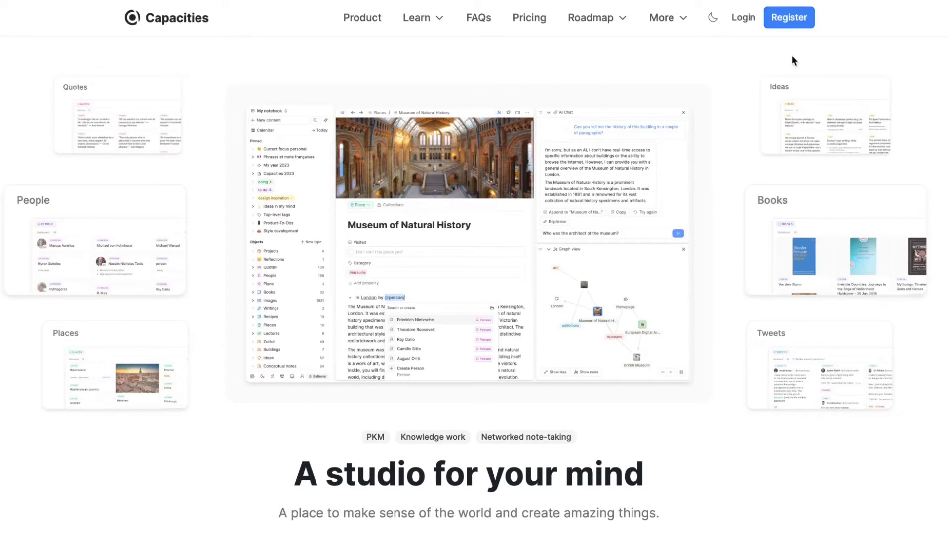
mouse_move(766, 47)
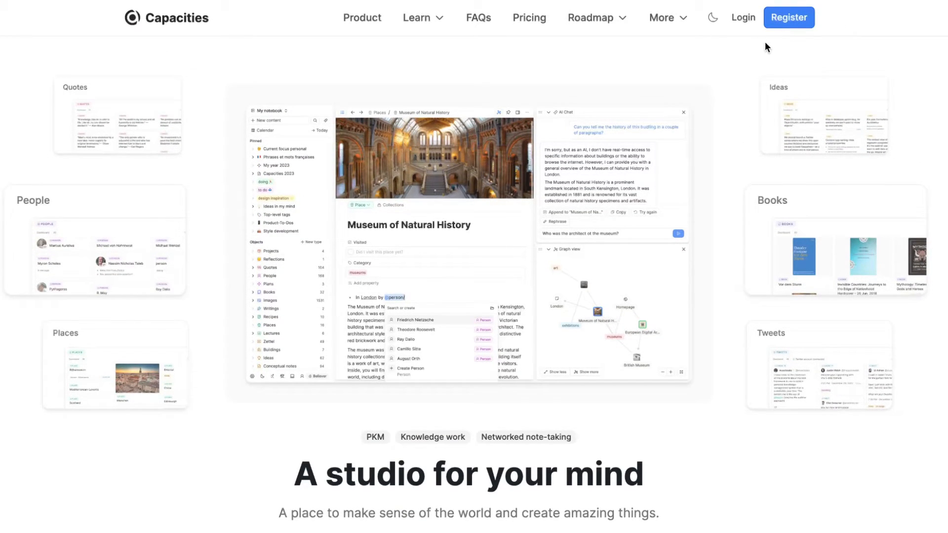
mouse_move(738, 52)
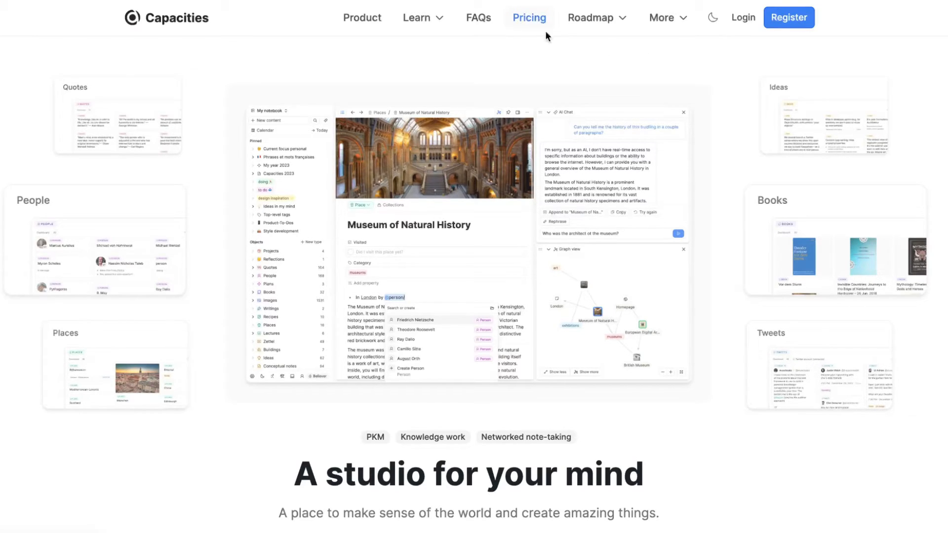
mouse_move(488, 59)
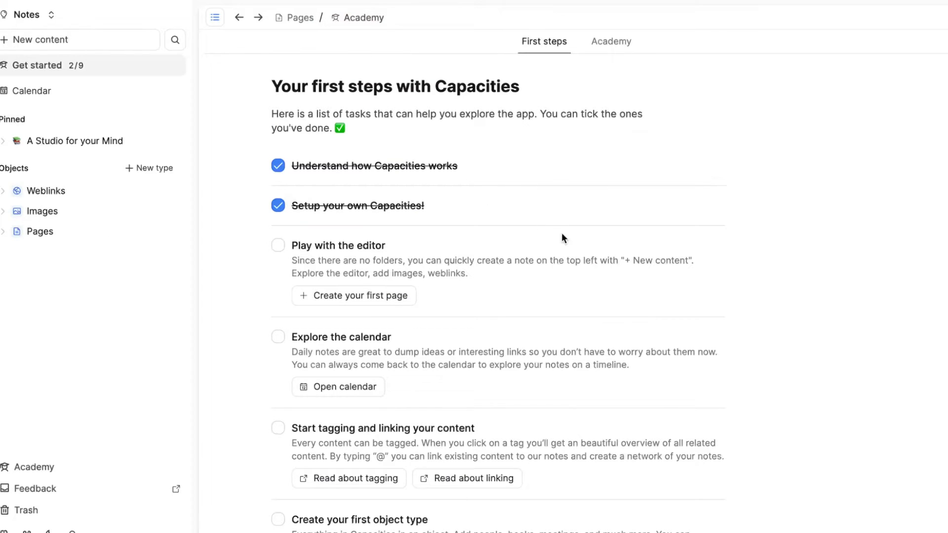
mouse_move(559, 233)
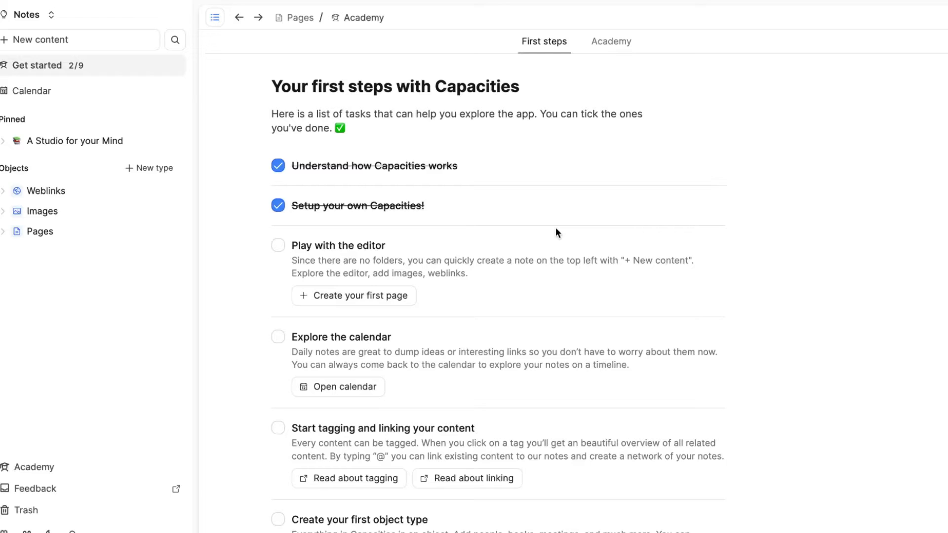
mouse_move(546, 227)
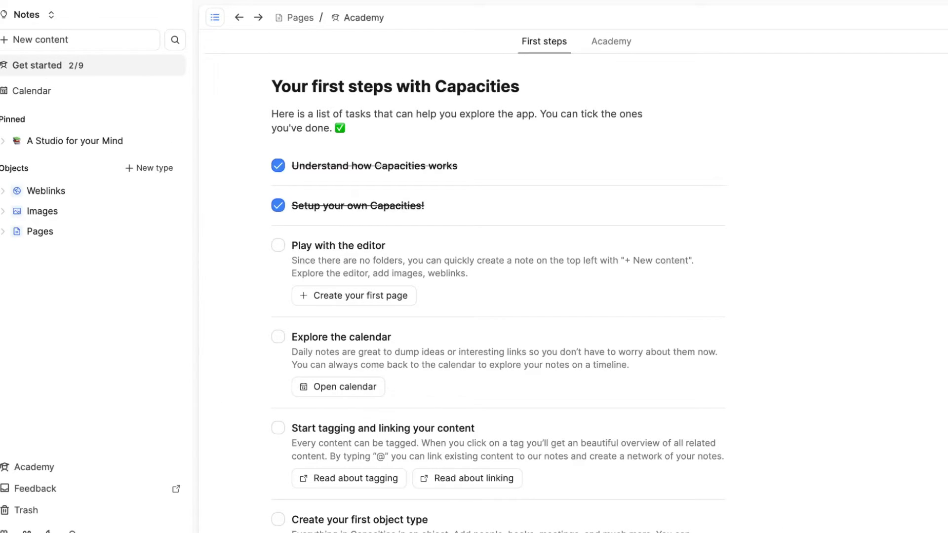
mouse_move(56, 94)
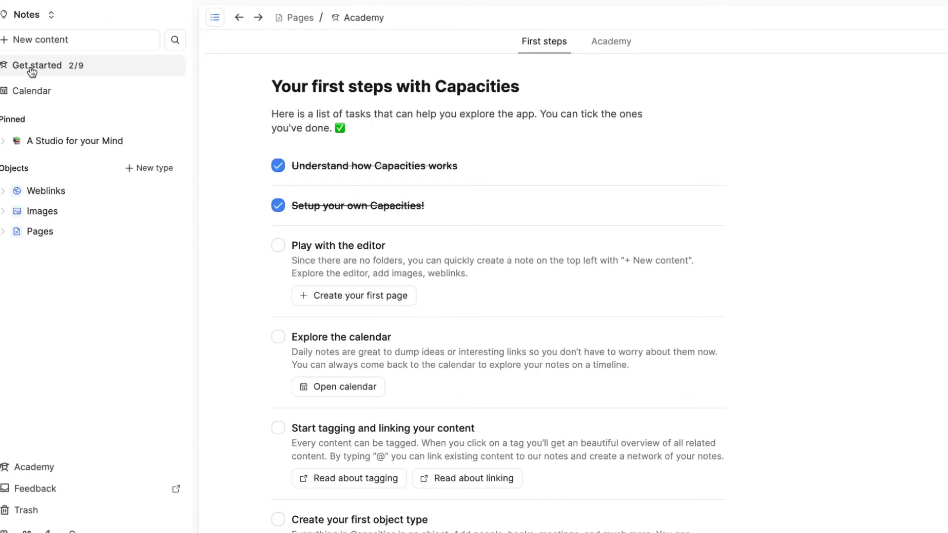
mouse_move(457, 104)
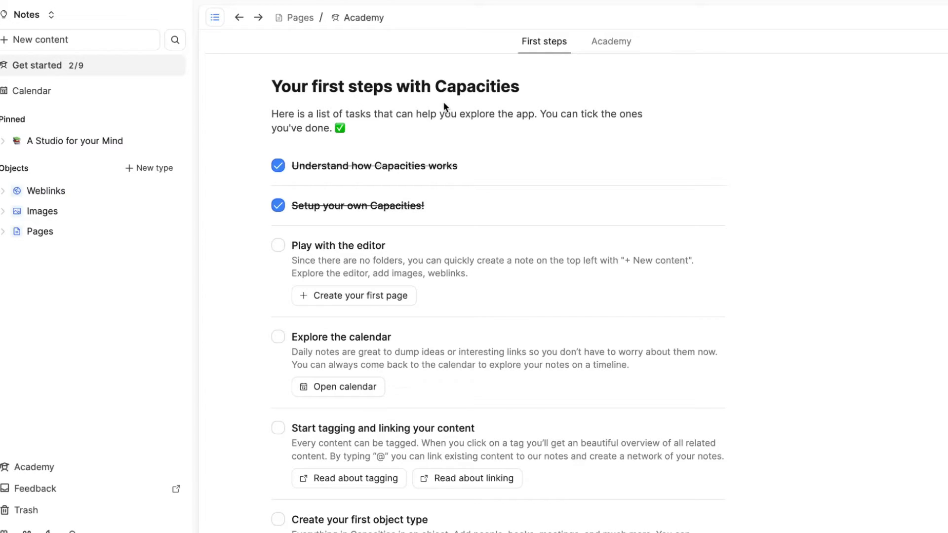
scroll(down, 3)
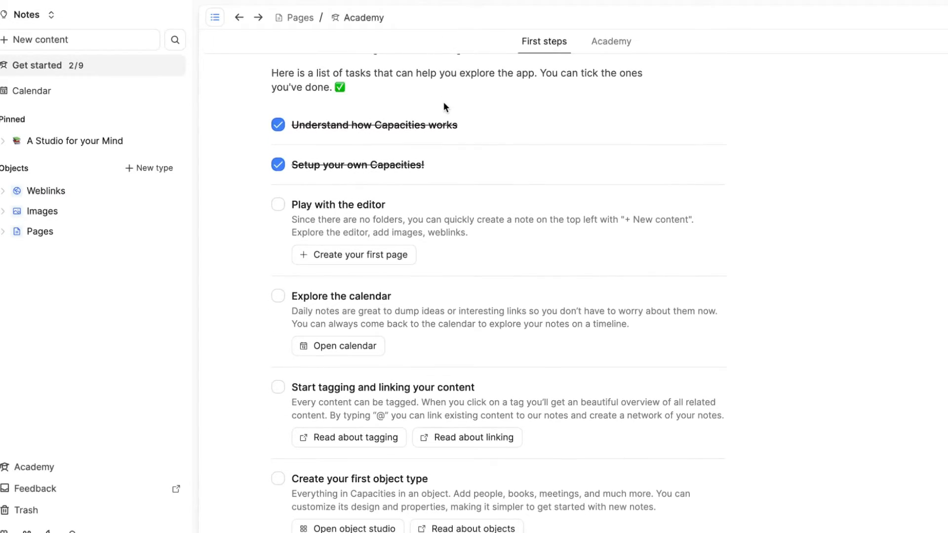
scroll(down, 3)
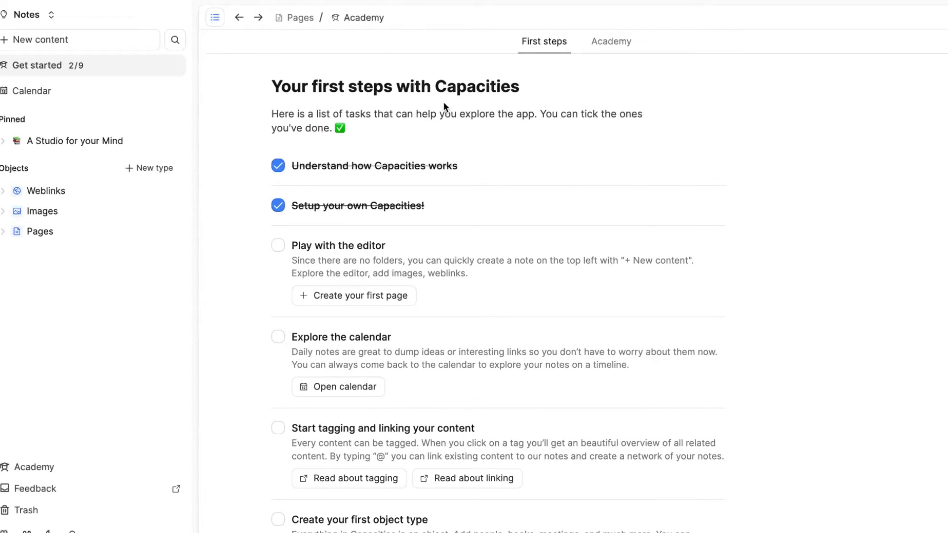
mouse_move(743, 374)
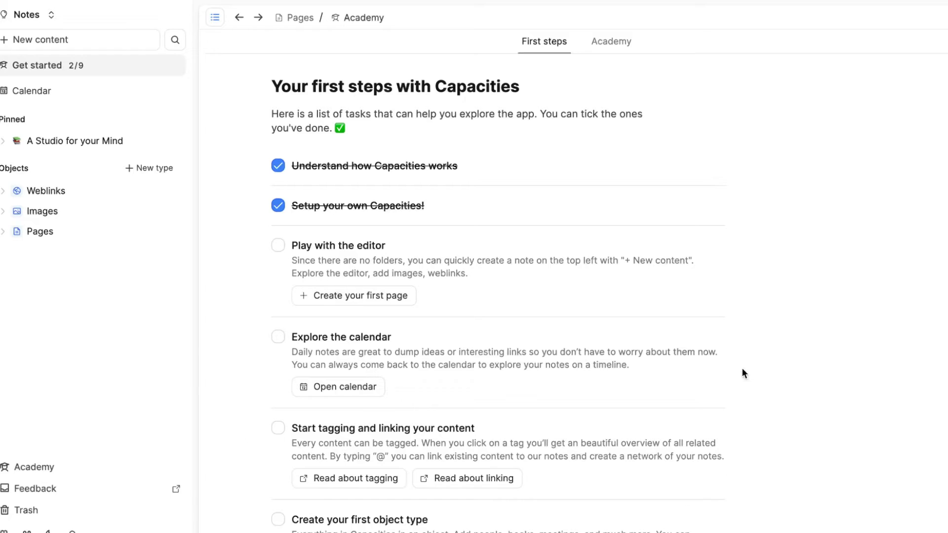
mouse_move(454, 112)
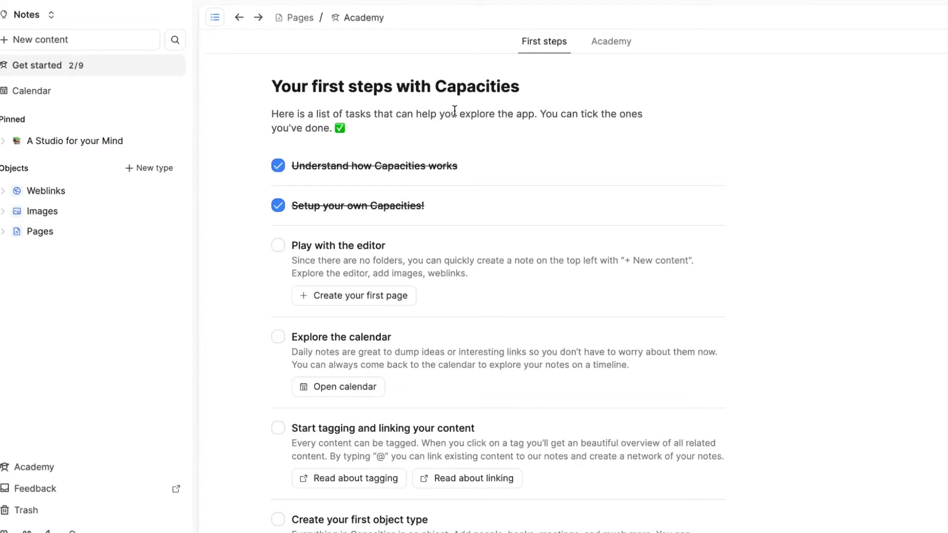
mouse_move(512, 152)
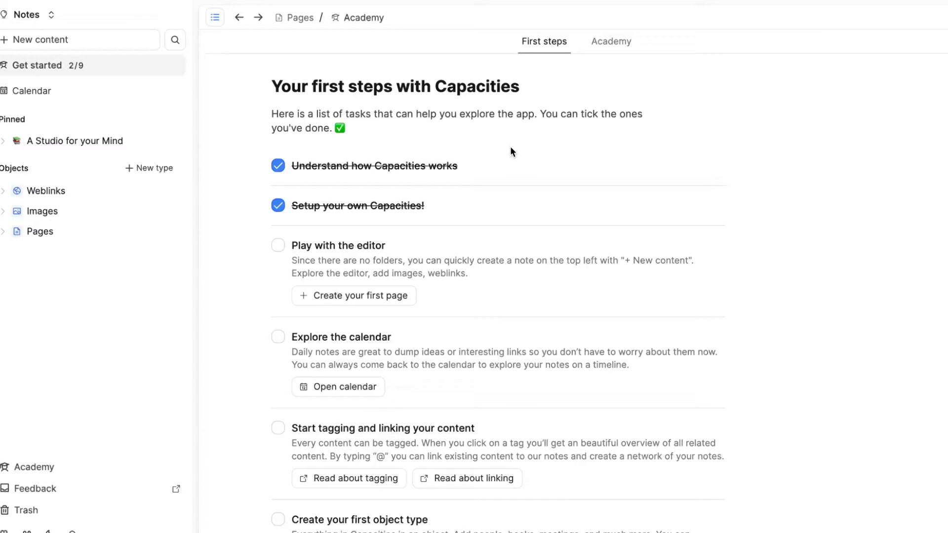
Open the calendar and browse the daily notes for June 10, 4 and 12, returning to June 11
click(31, 91)
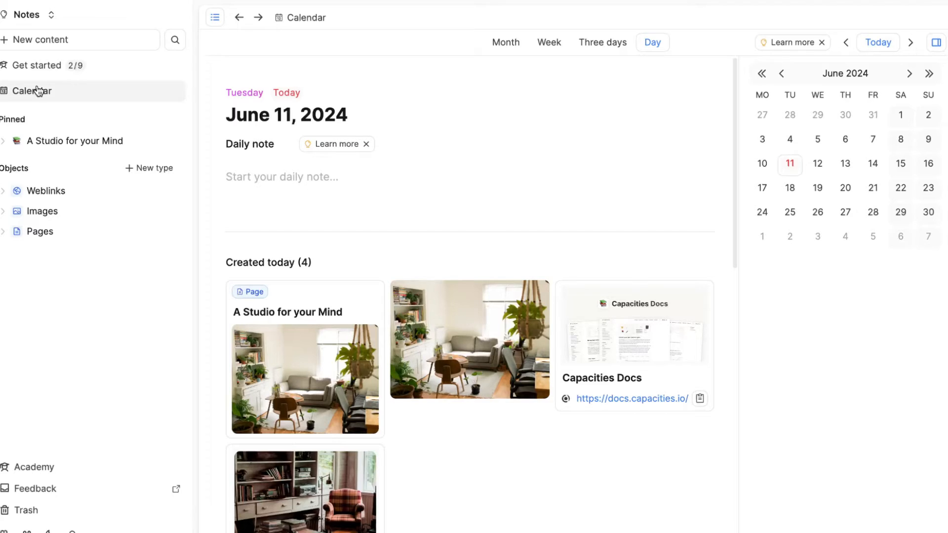
mouse_move(852, 267)
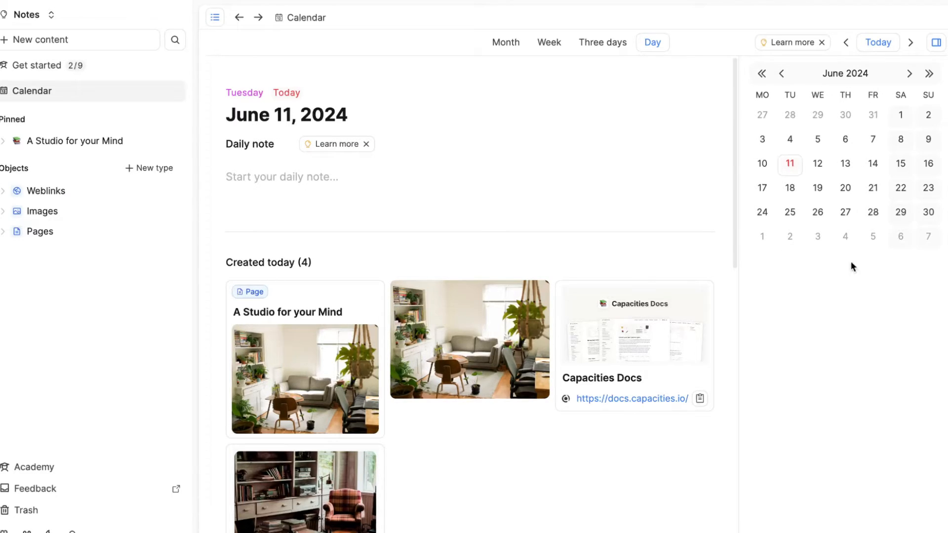
click(762, 164)
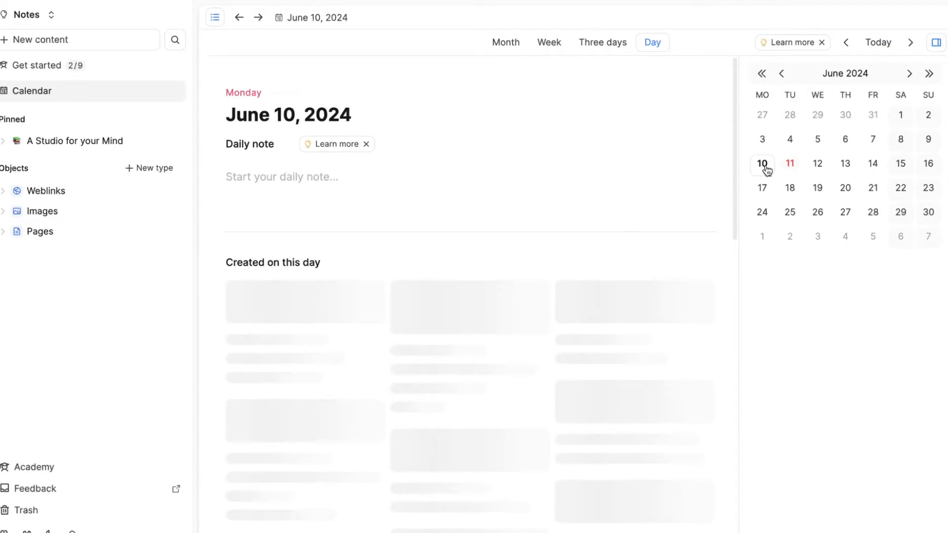
click(789, 140)
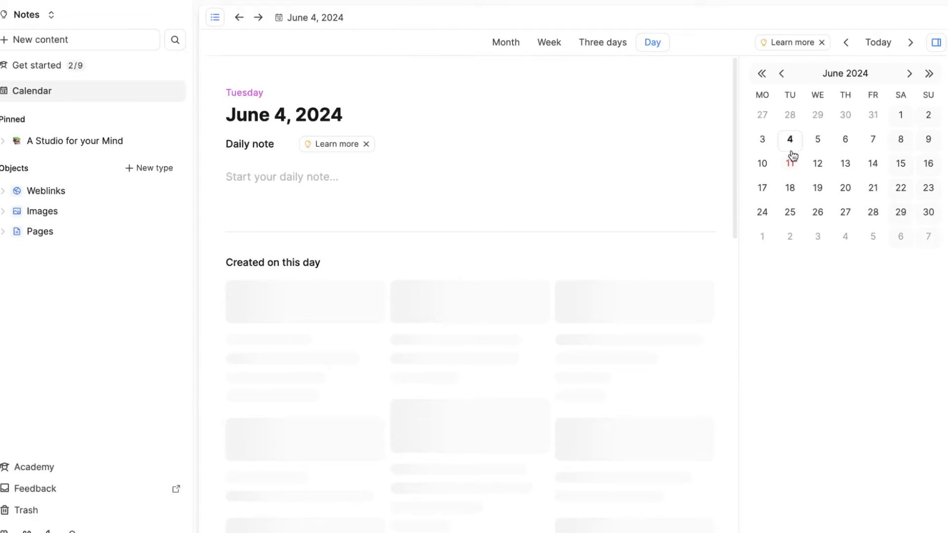
click(790, 163)
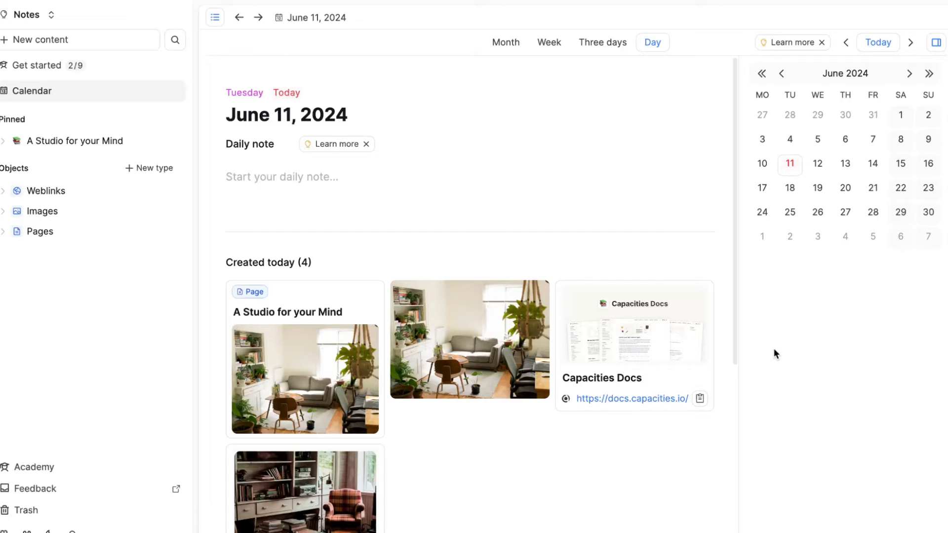
mouse_move(802, 217)
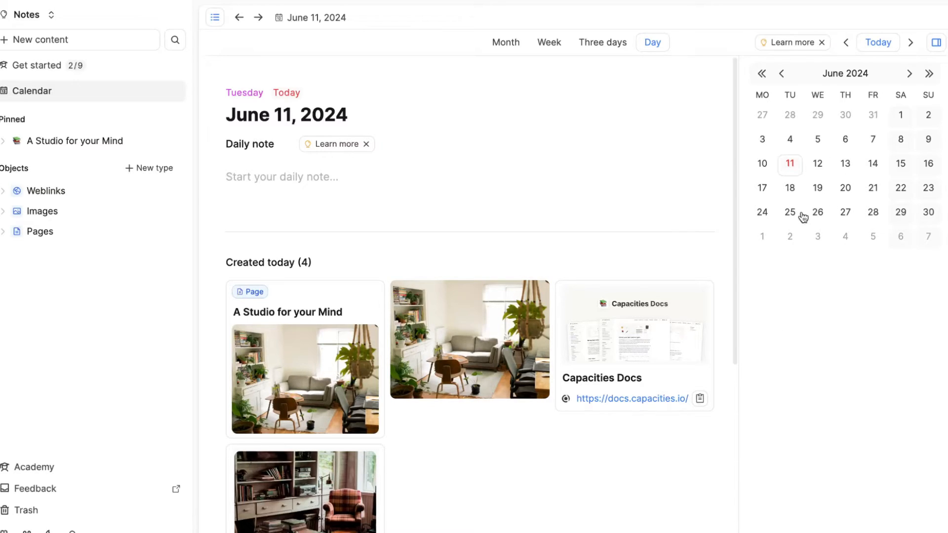
mouse_move(846, 352)
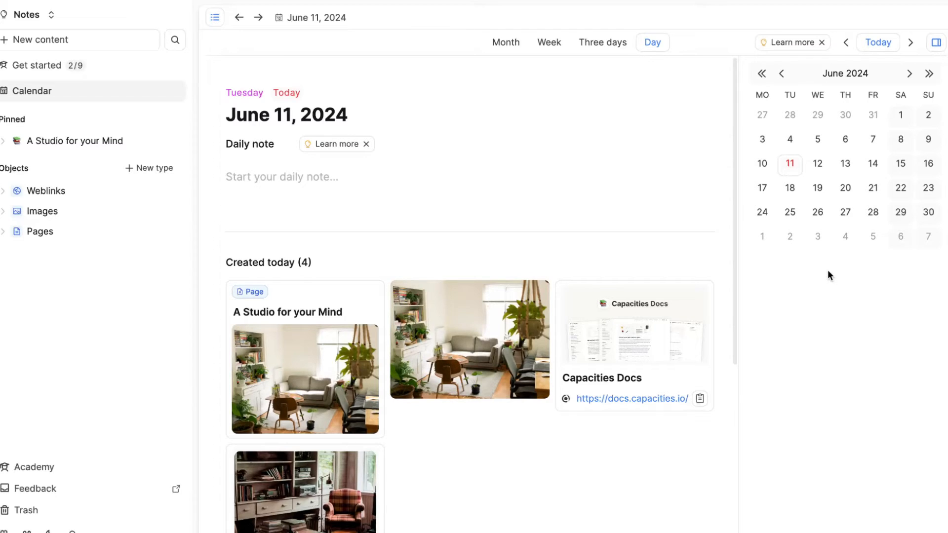
mouse_move(789, 165)
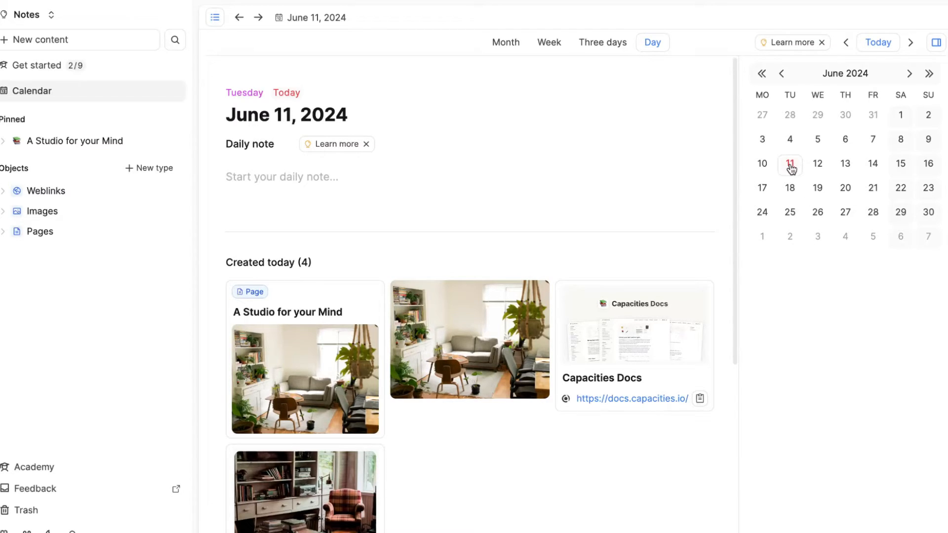
click(817, 163)
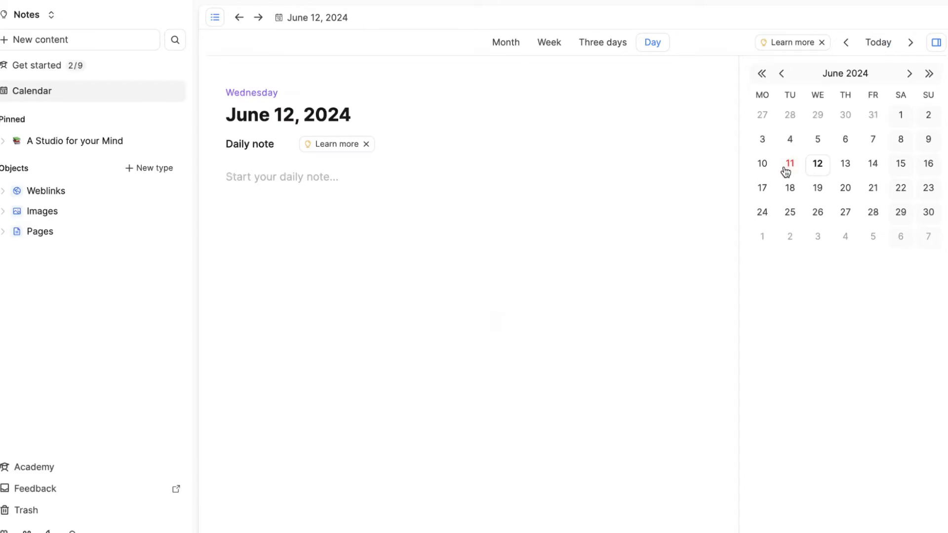
click(790, 164)
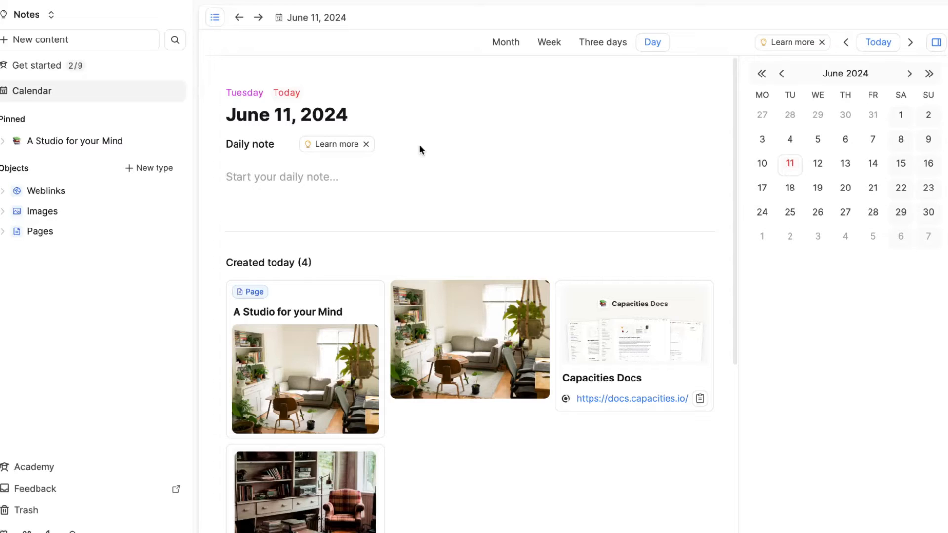
mouse_move(431, 53)
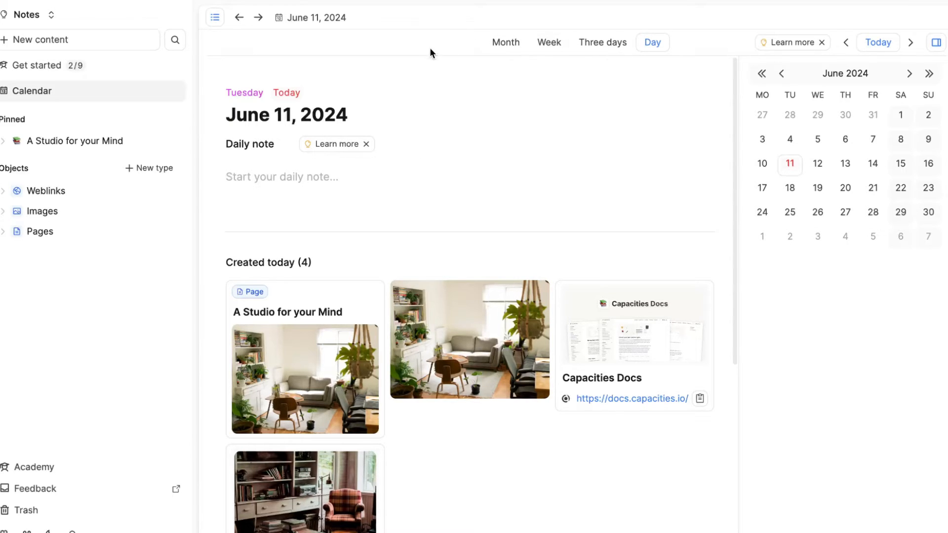
Try the calendar's month and three-day views, then return to the single-day view
click(506, 42)
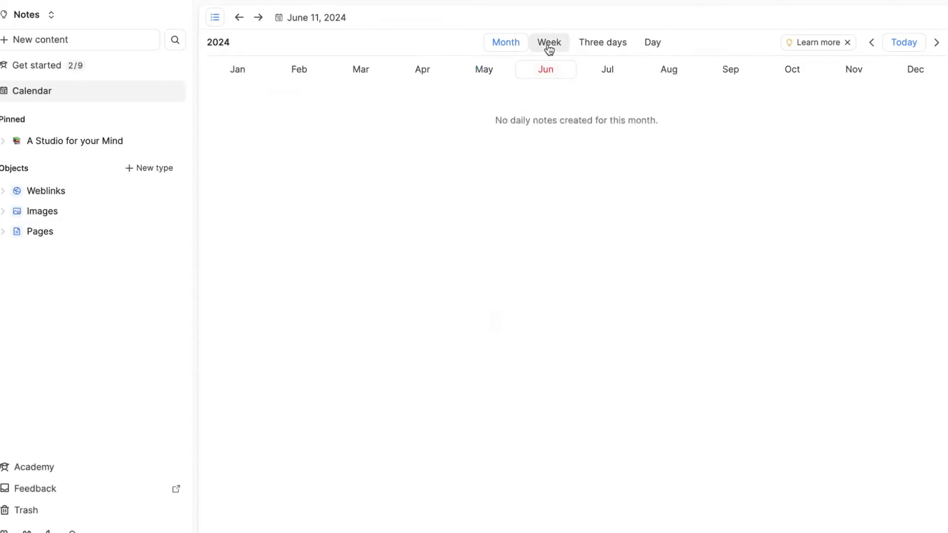
click(602, 42)
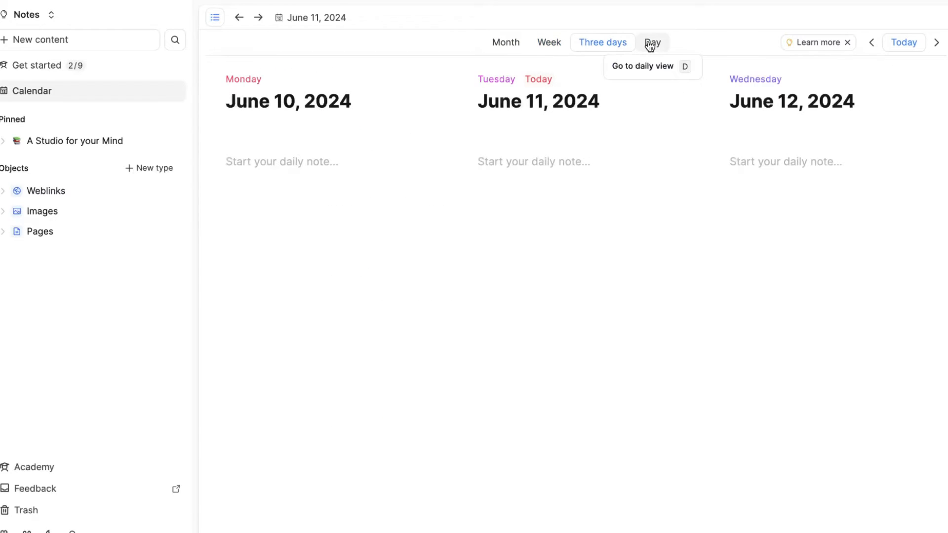
click(652, 42)
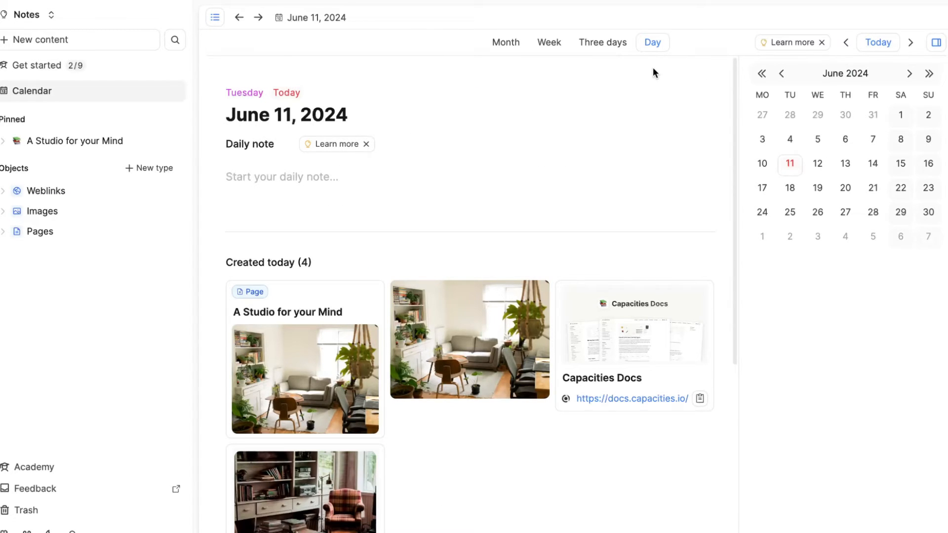
mouse_move(619, 77)
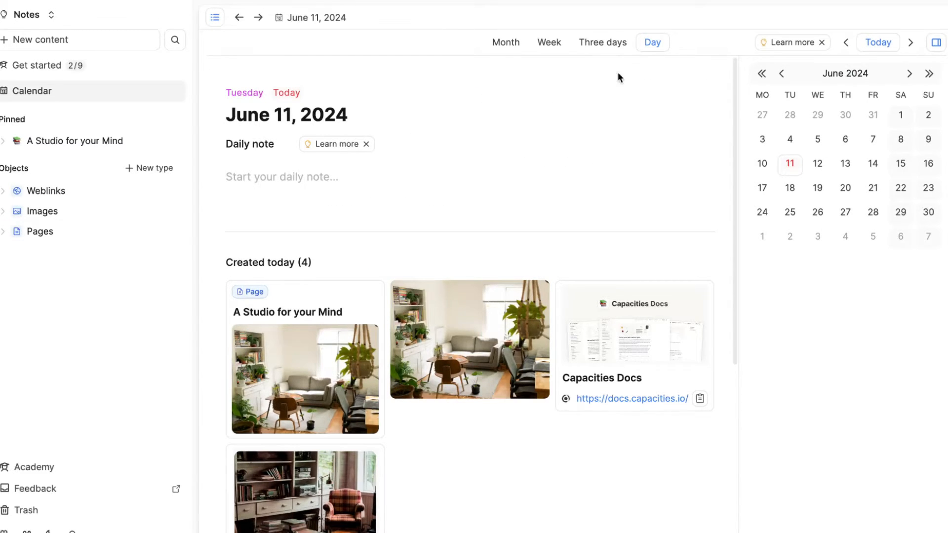
mouse_move(127, 141)
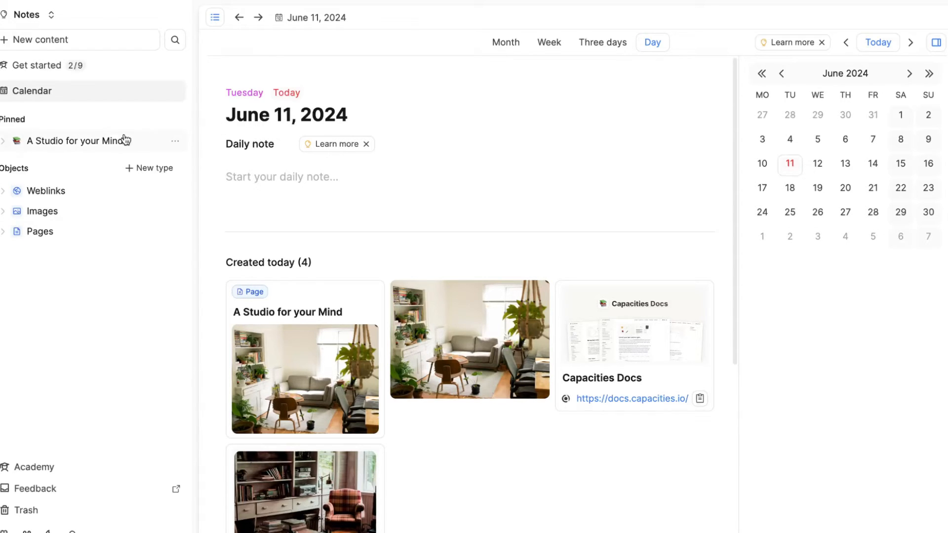
Collapse and re-expand Pinned, open 'A Studio for your Mind' and scroll through it
click(11, 119)
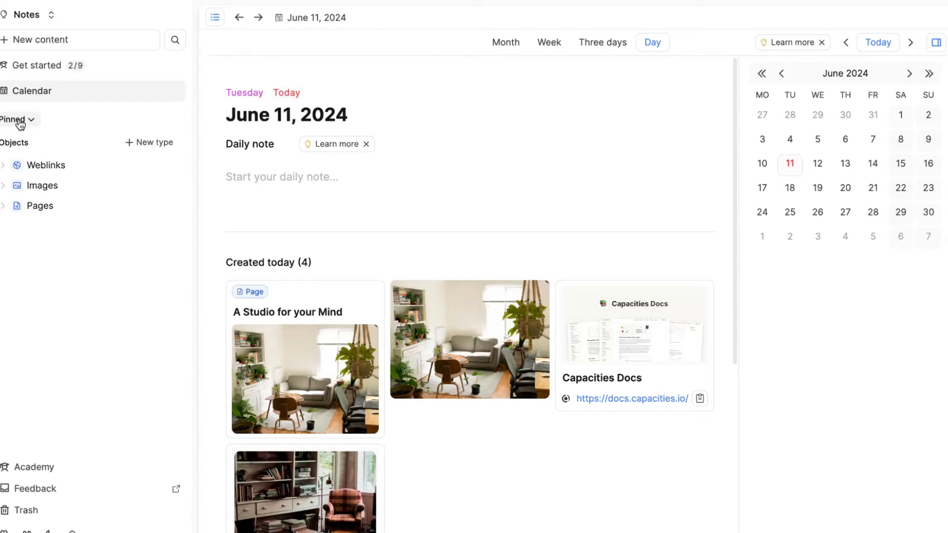
click(14, 120)
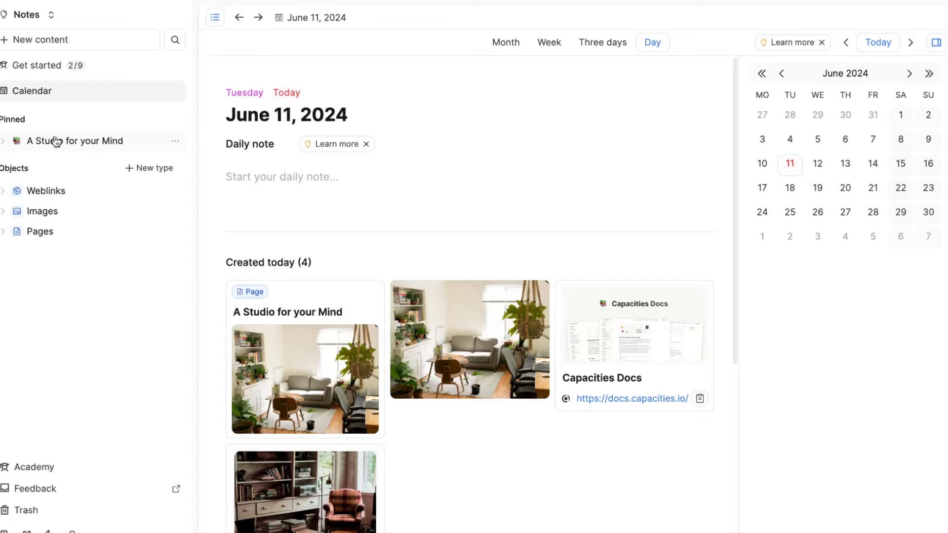
click(64, 142)
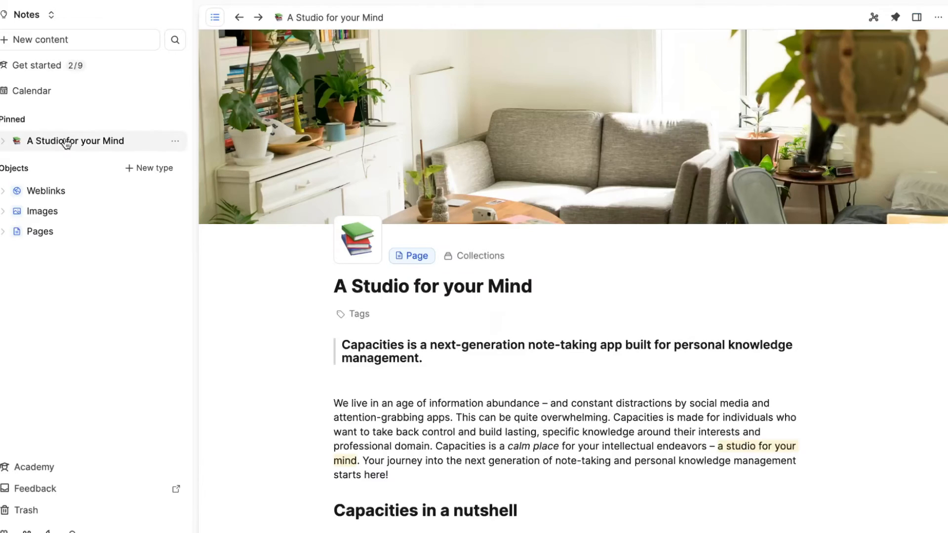
mouse_move(88, 144)
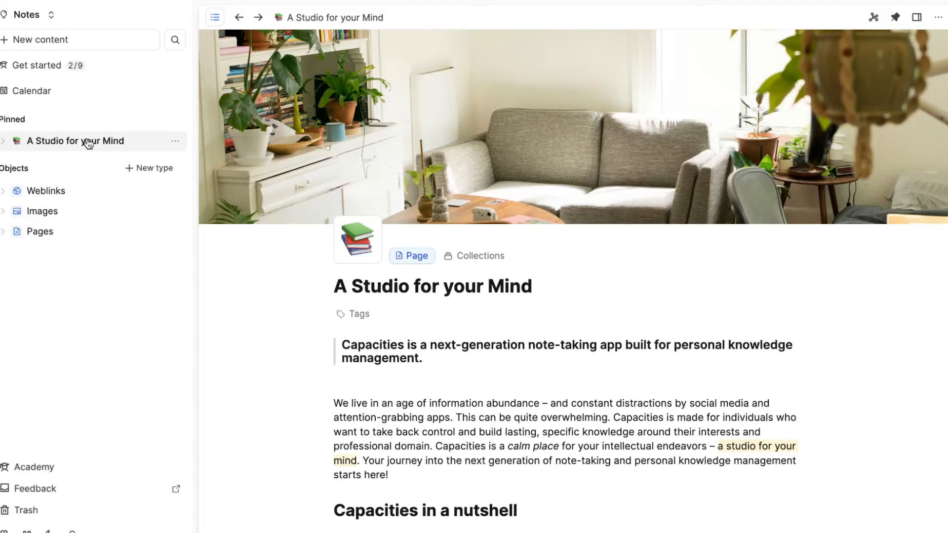
scroll(down, 3)
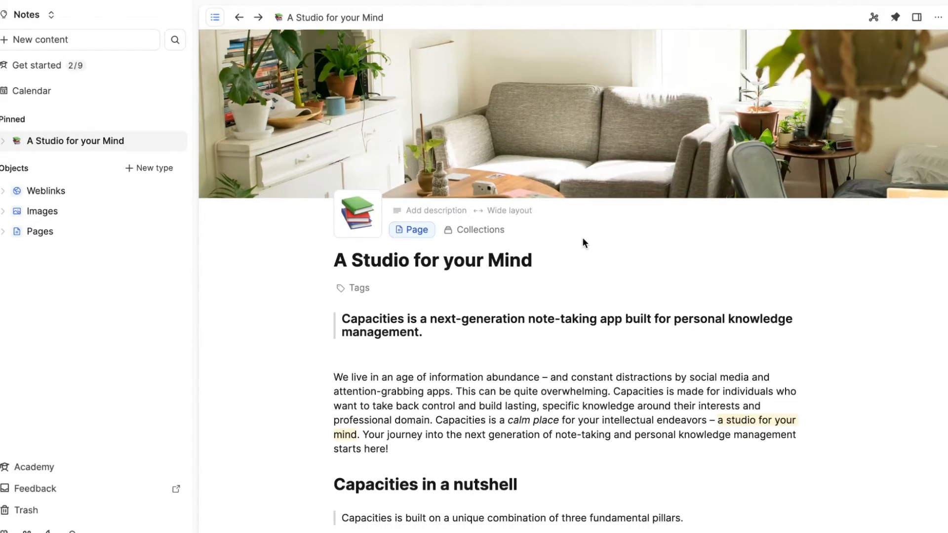
scroll(down, 3)
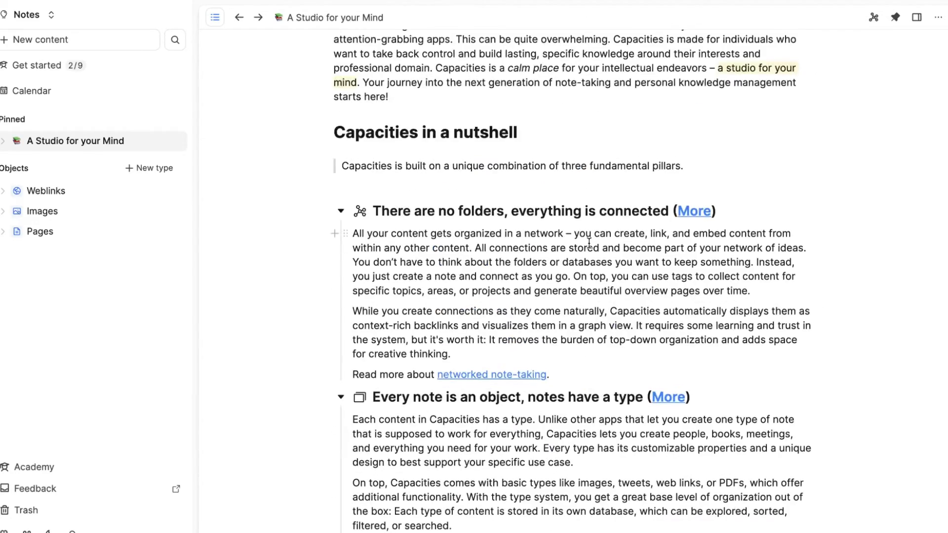
scroll(up, 3)
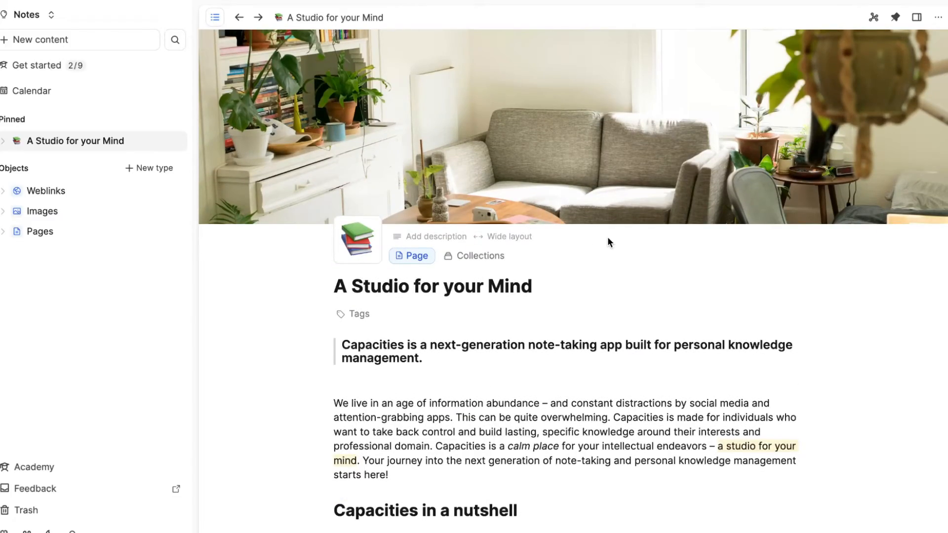
mouse_move(68, 148)
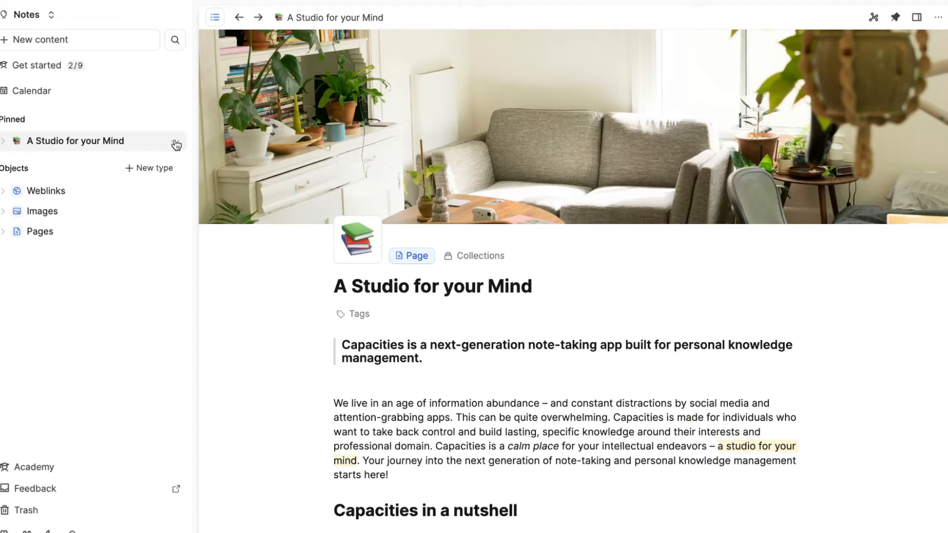
click(175, 141)
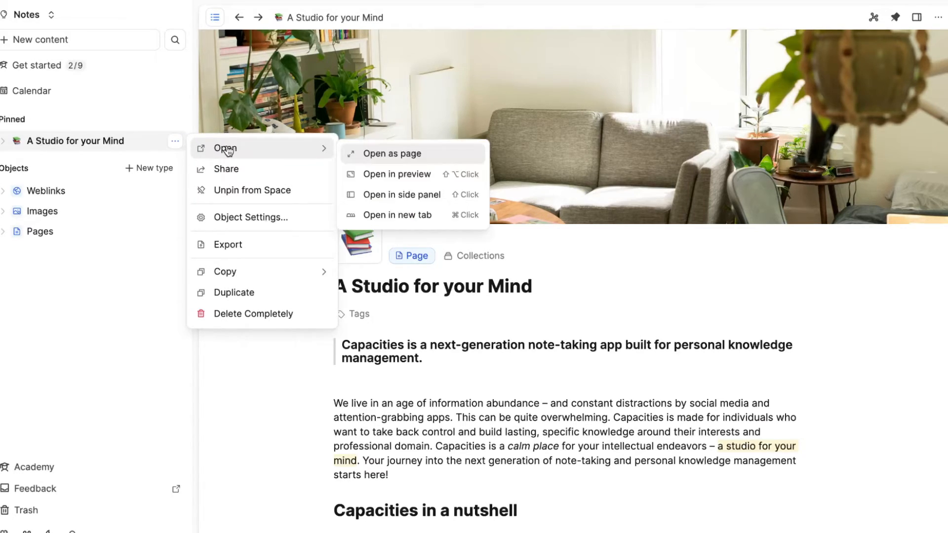
mouse_move(269, 308)
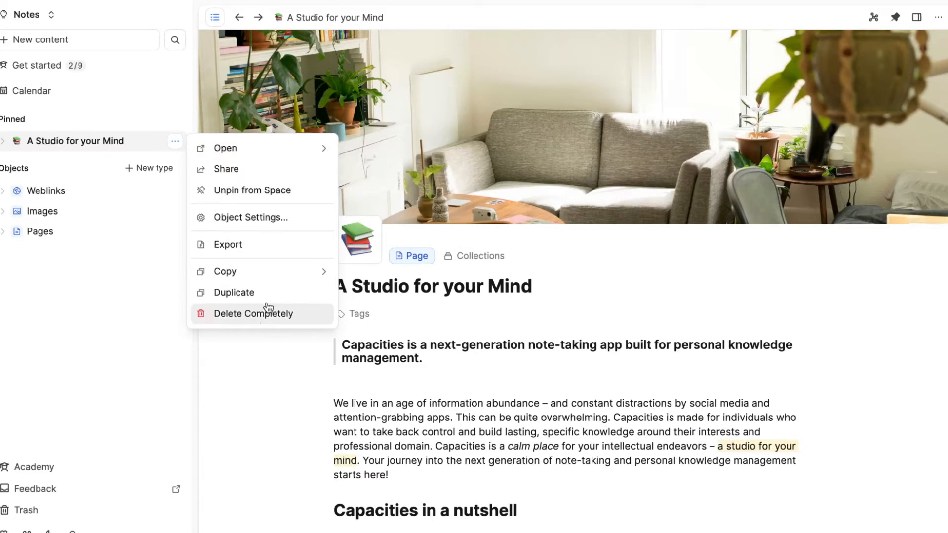
mouse_move(267, 190)
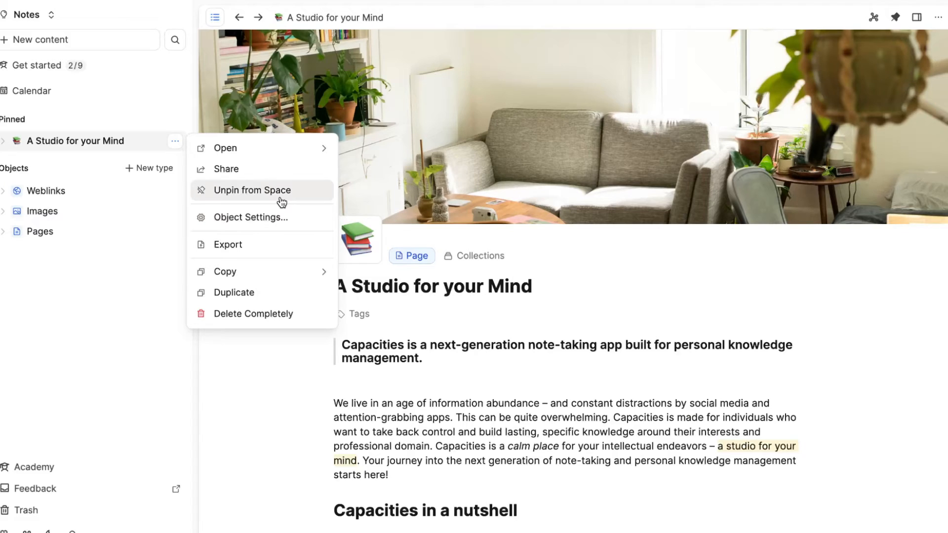
mouse_move(231, 194)
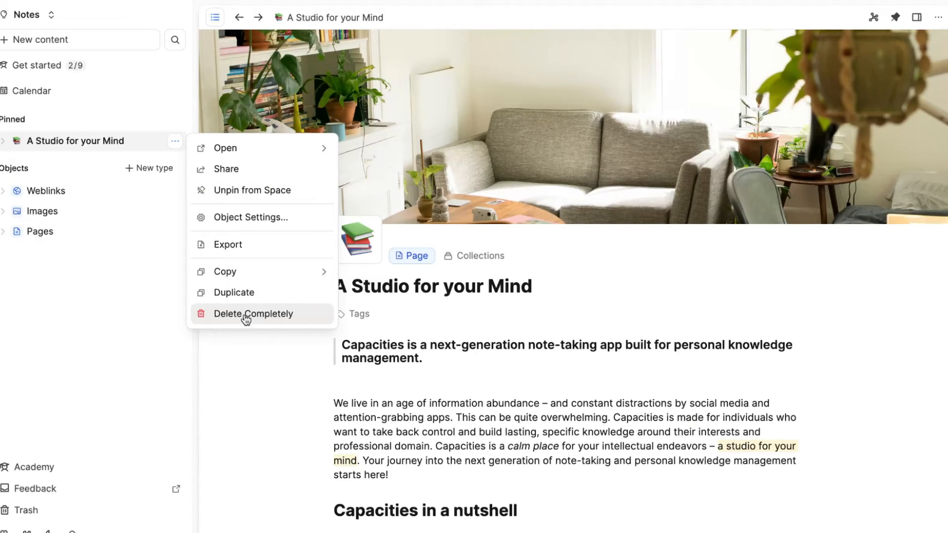
click(254, 313)
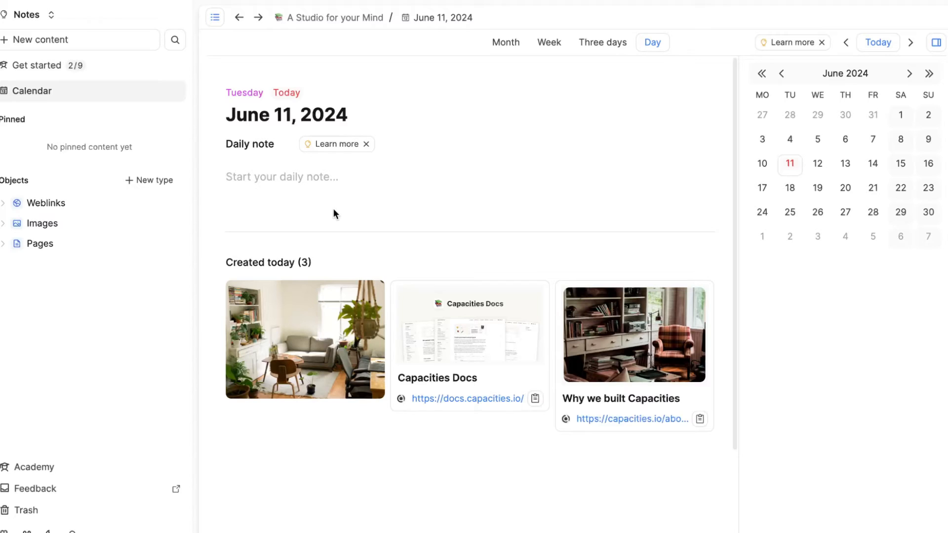
mouse_move(312, 205)
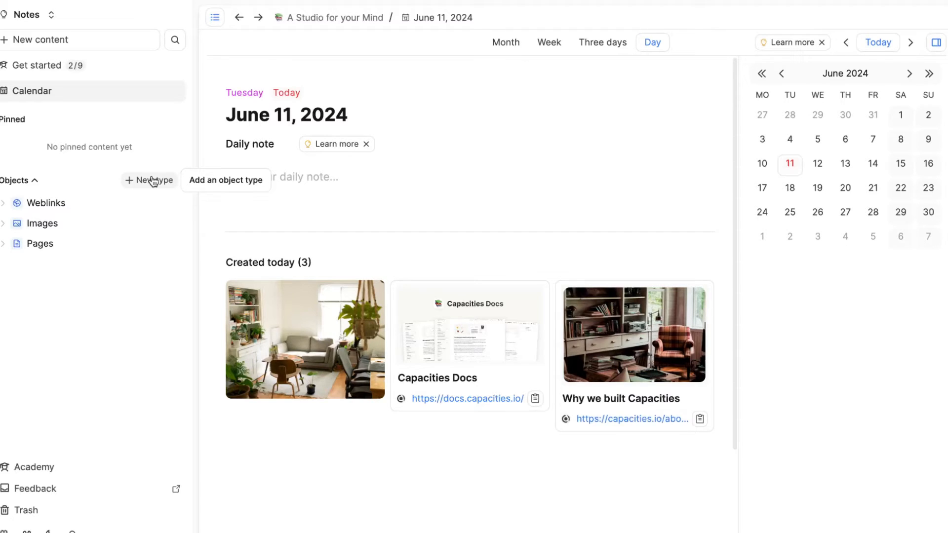
mouse_move(152, 182)
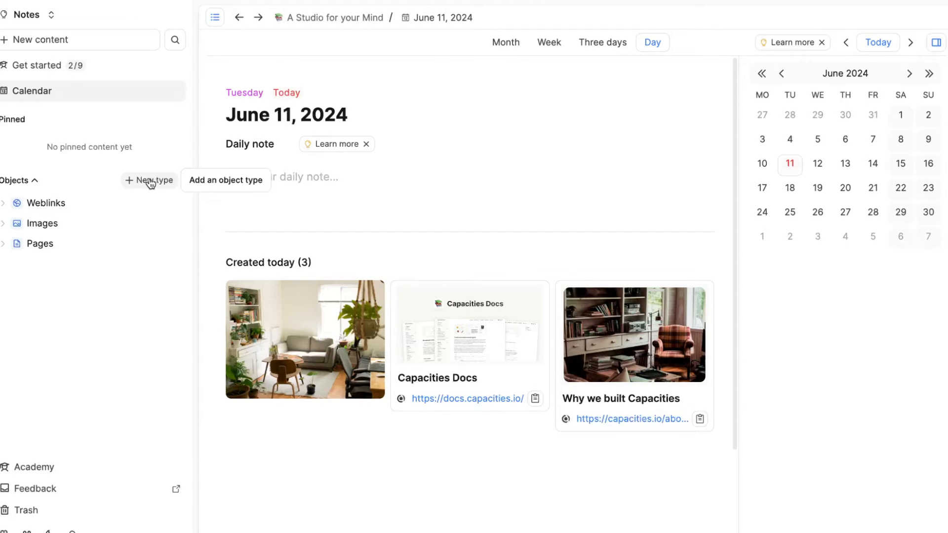
mouse_move(43, 270)
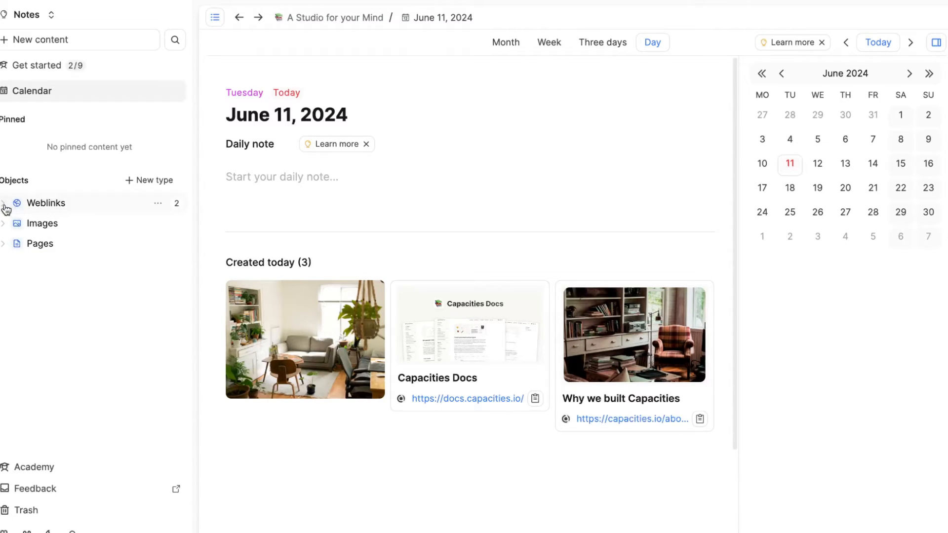
Browse Weblinks and the Capacities Docs actions menu, then Images, then the empty Pages collection
click(45, 203)
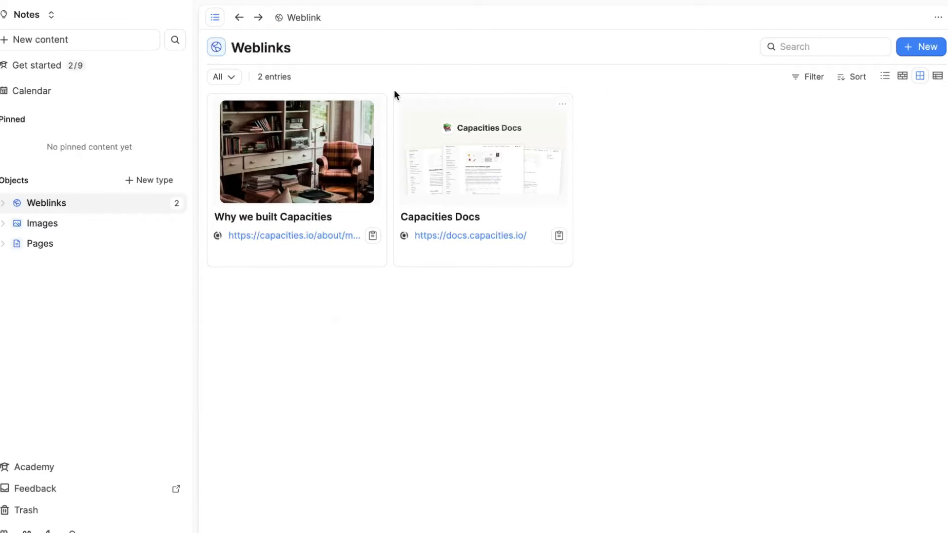
mouse_move(333, 148)
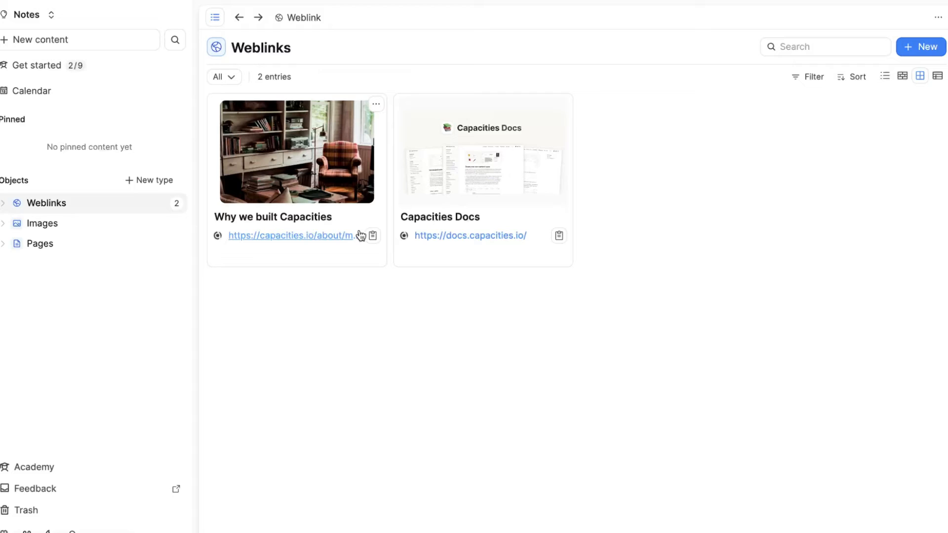
mouse_move(917, 48)
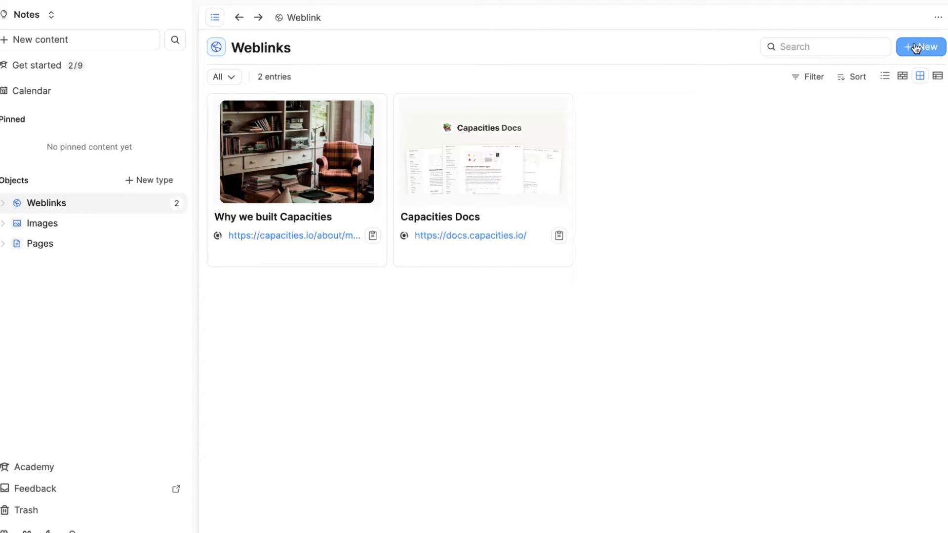
mouse_move(525, 206)
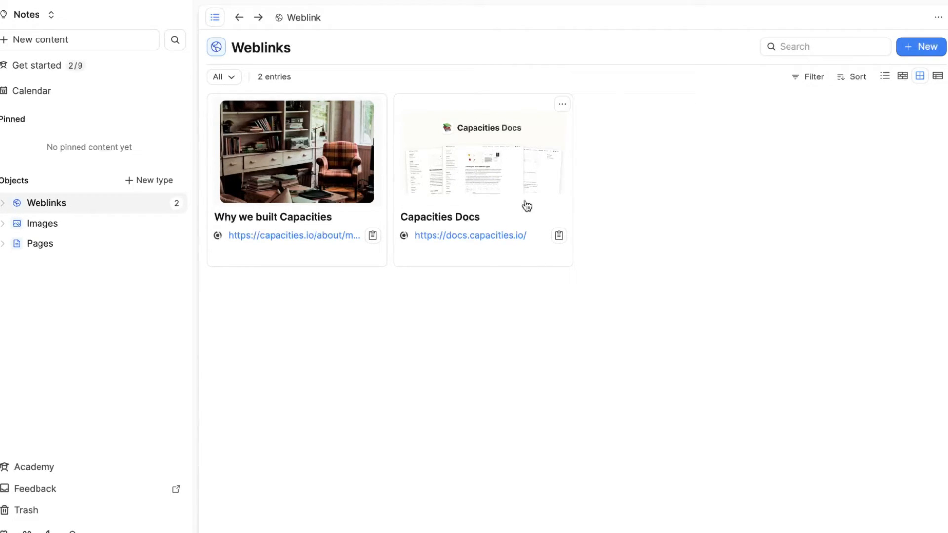
click(562, 104)
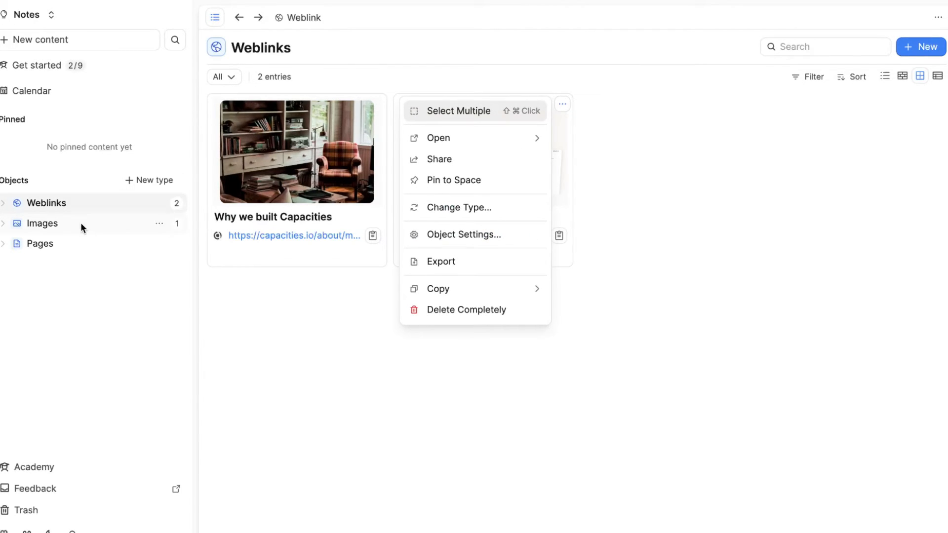
click(42, 224)
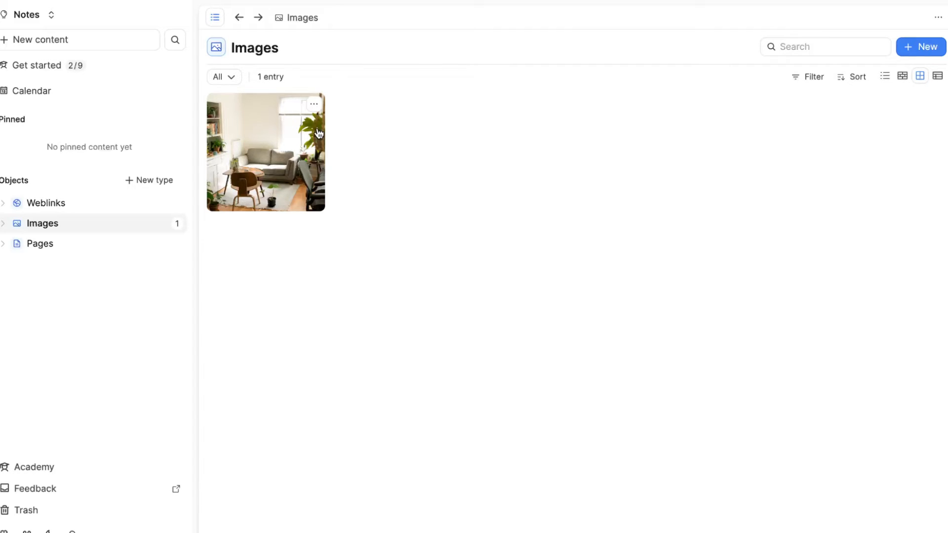
mouse_move(226, 197)
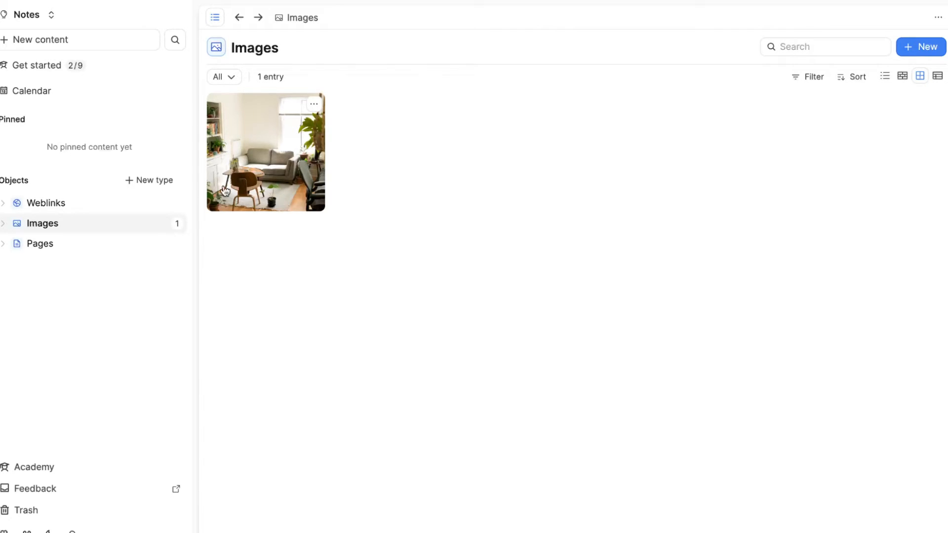
click(40, 244)
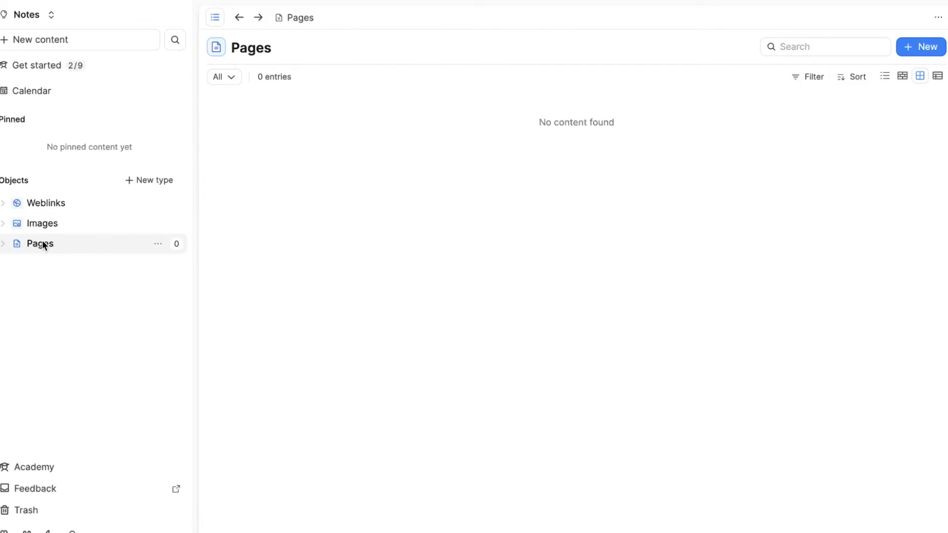
Start a new object type and scroll through the custom, template and basic type options
click(46, 203)
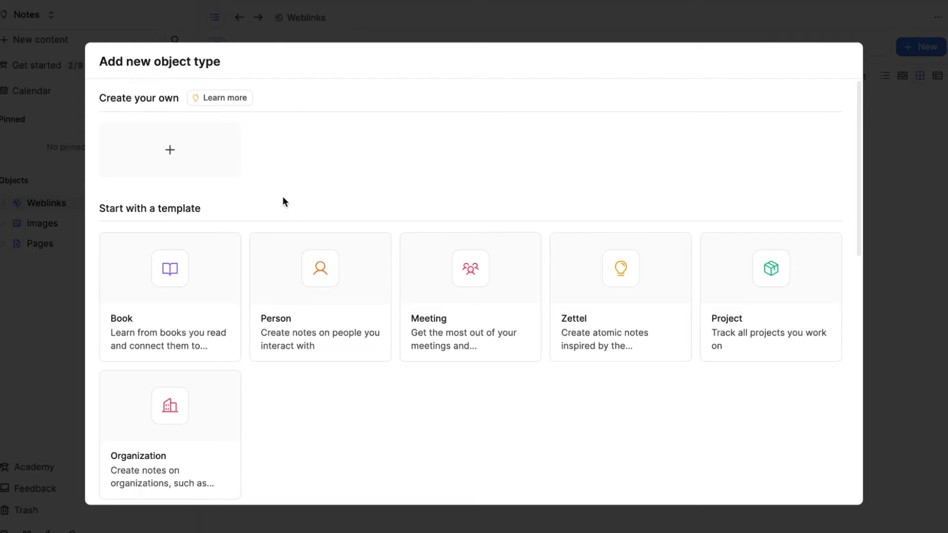
mouse_move(149, 152)
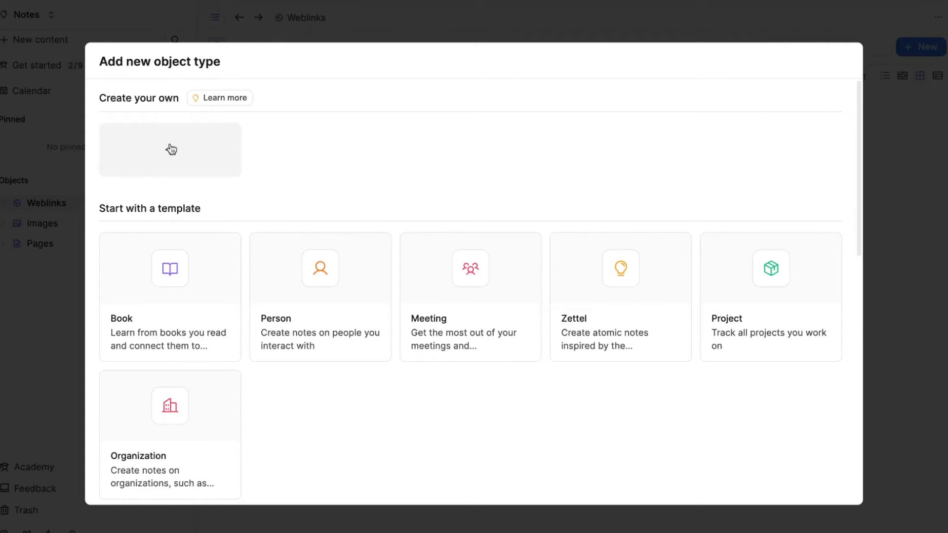
scroll(down, 3)
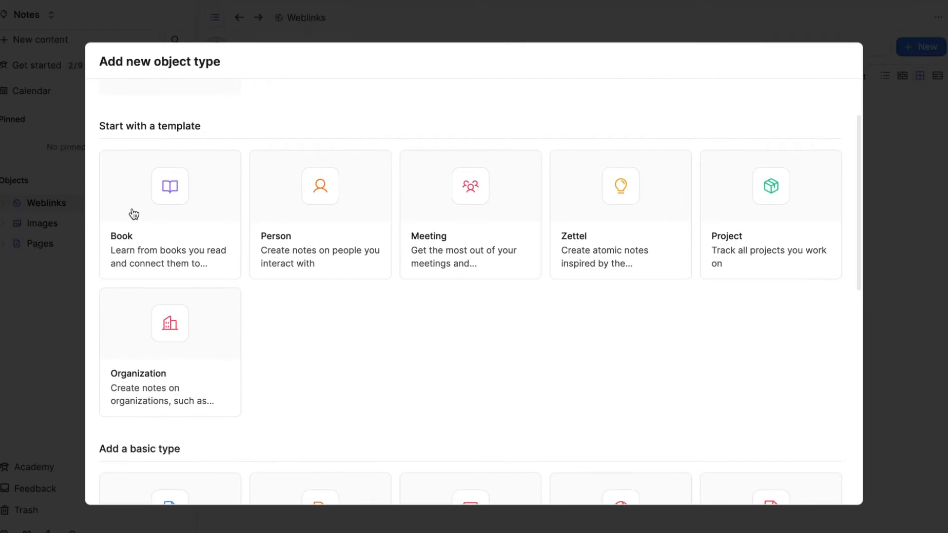
mouse_move(701, 207)
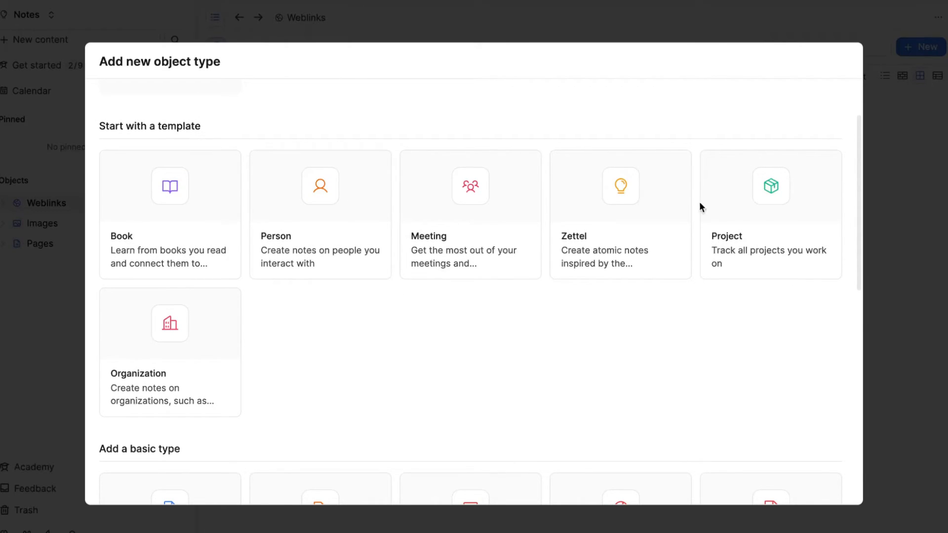
scroll(down, 3)
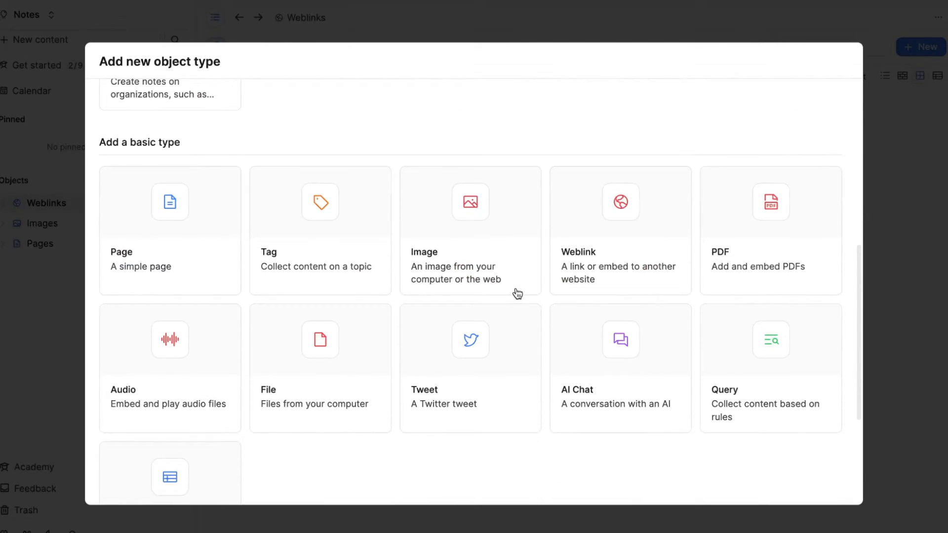
scroll(down, 3)
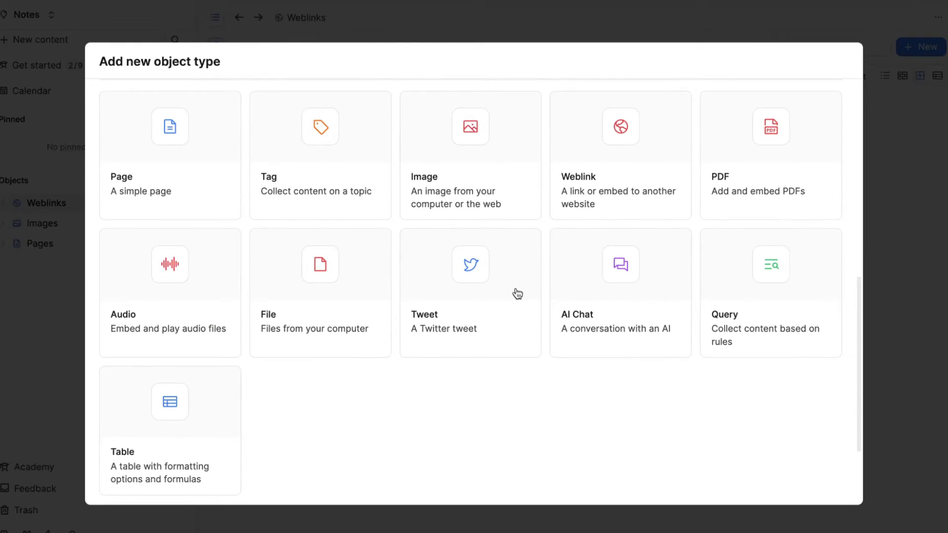
mouse_move(651, 301)
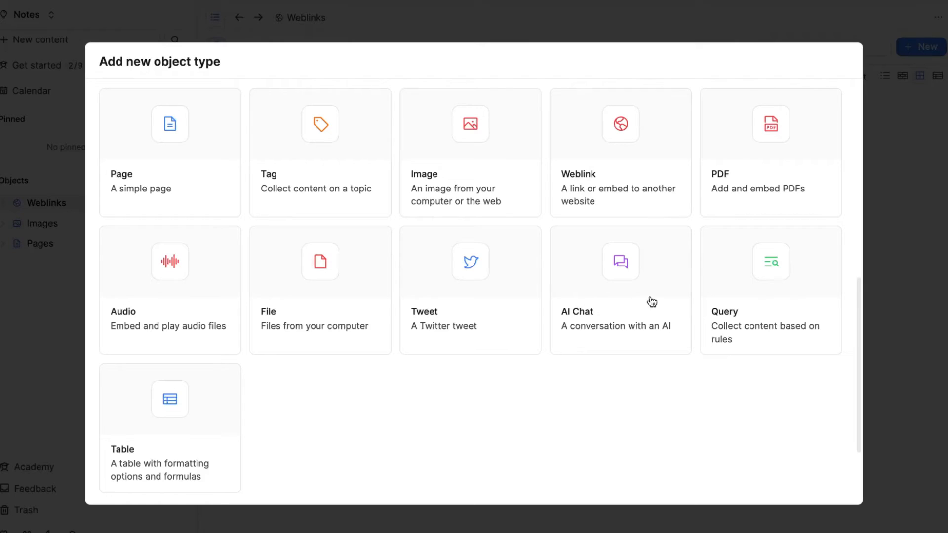
mouse_move(629, 292)
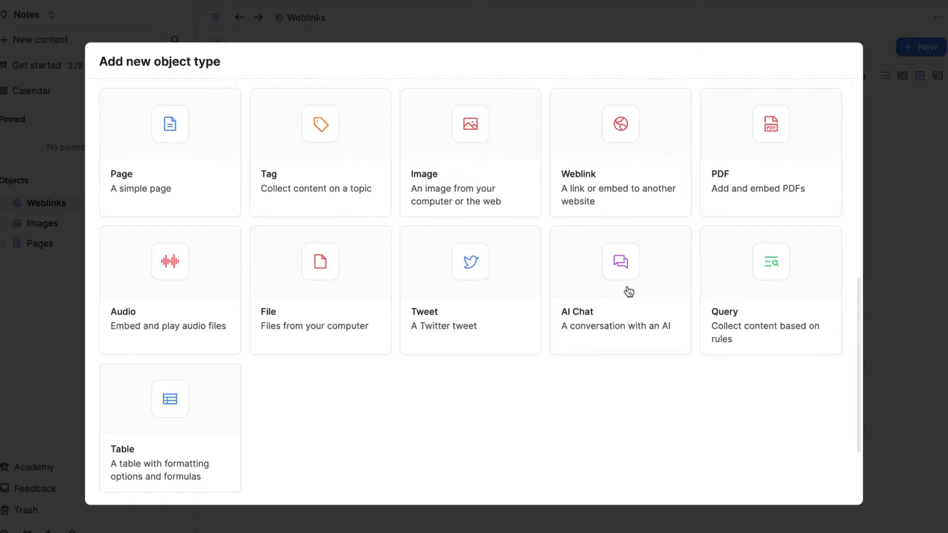
scroll(down, 3)
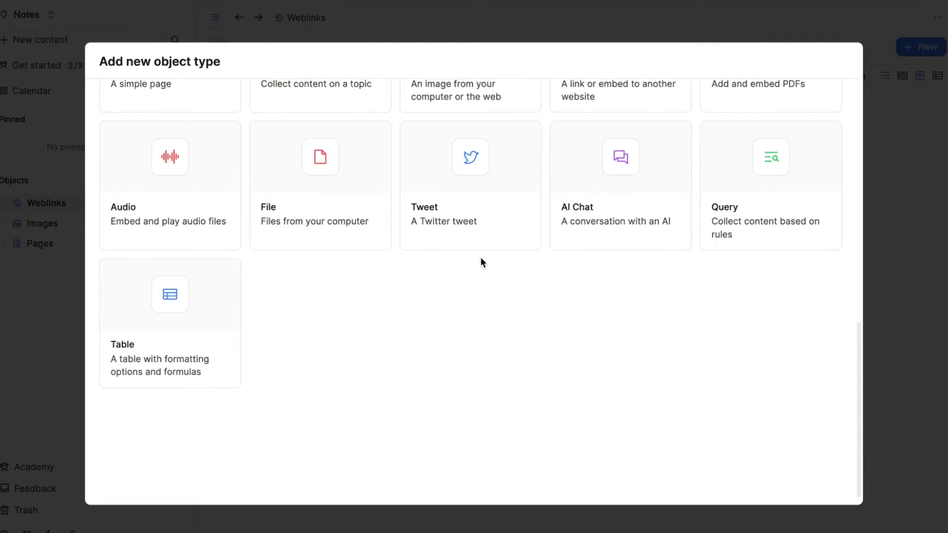
scroll(down, 3)
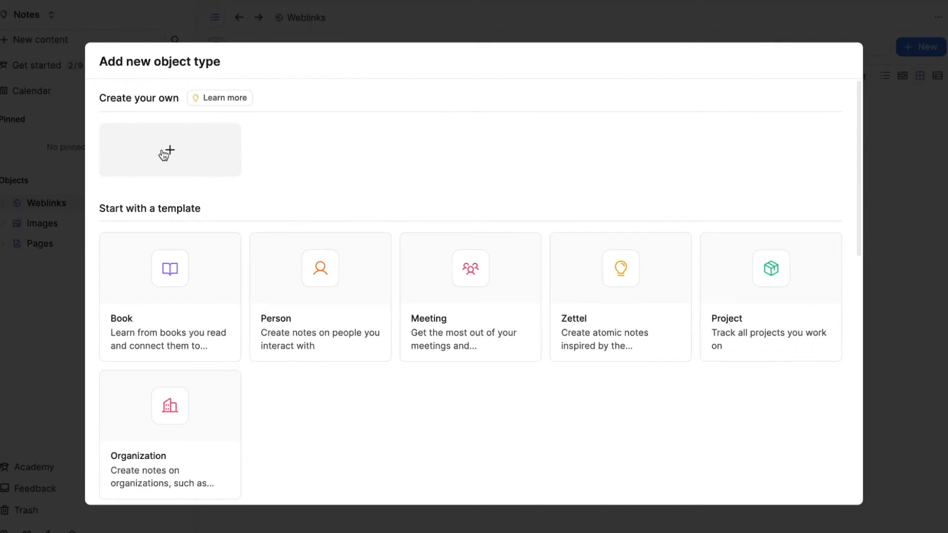
Create a custom object type named 'Page1' with plural 'n1' and open its collection
click(170, 150)
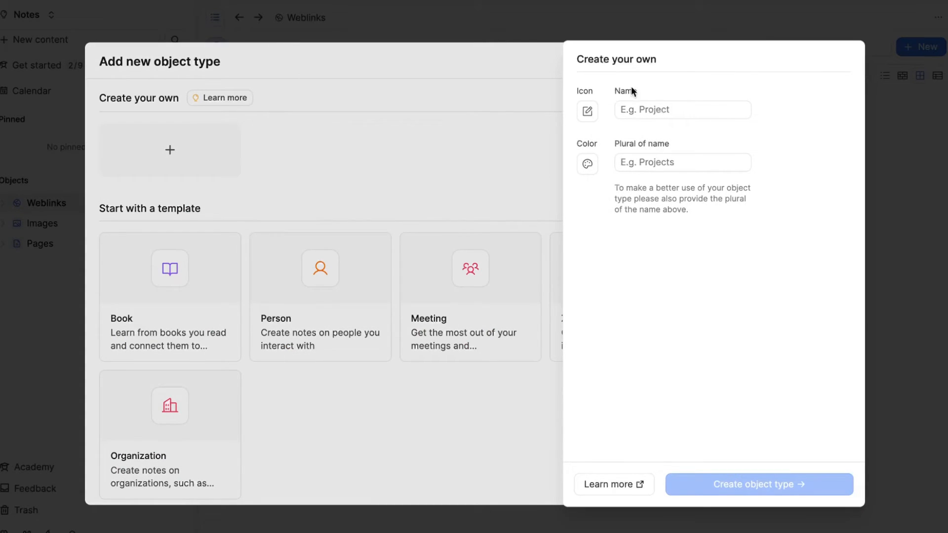
click(588, 111)
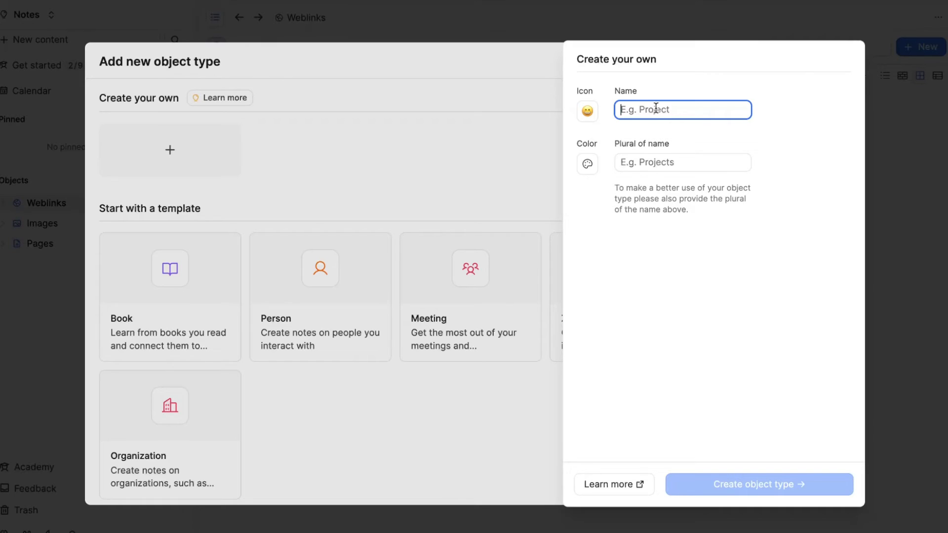
text(Page1)
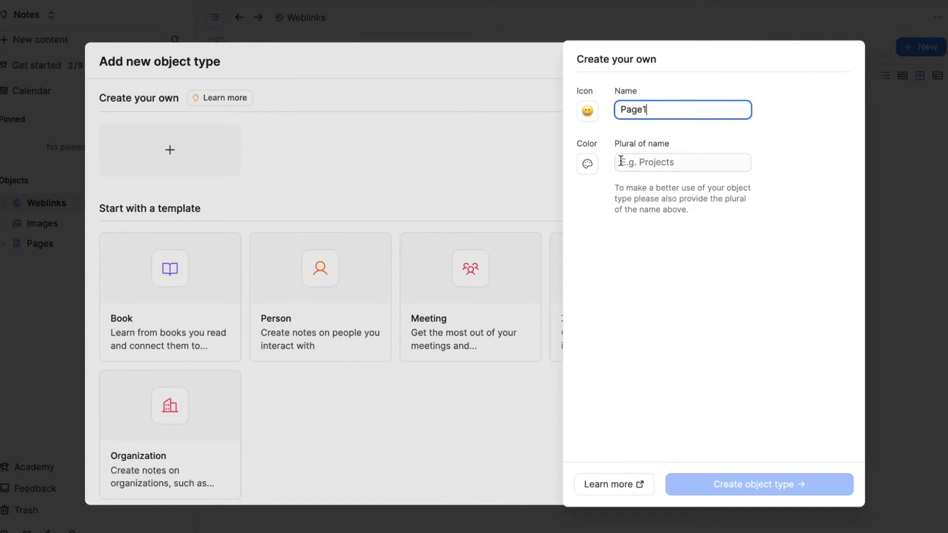
click(587, 164)
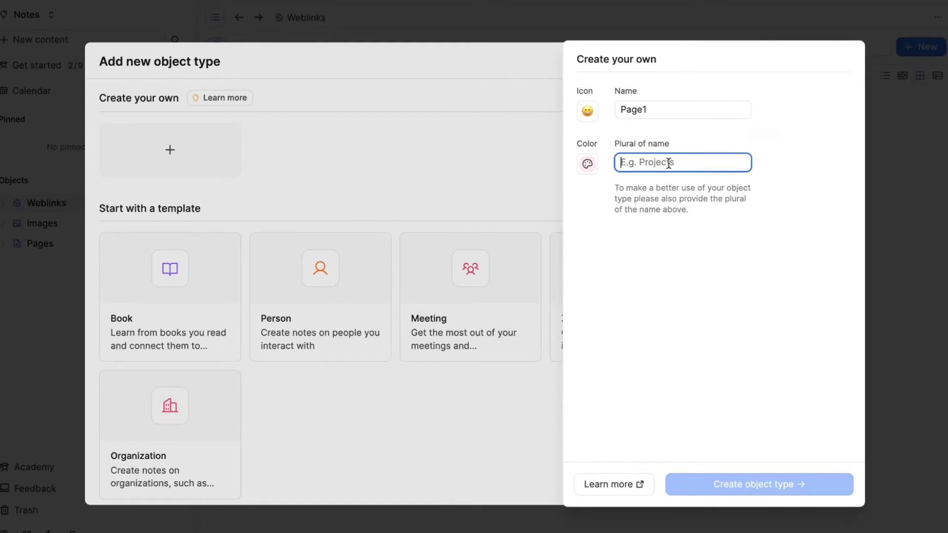
text(n1)
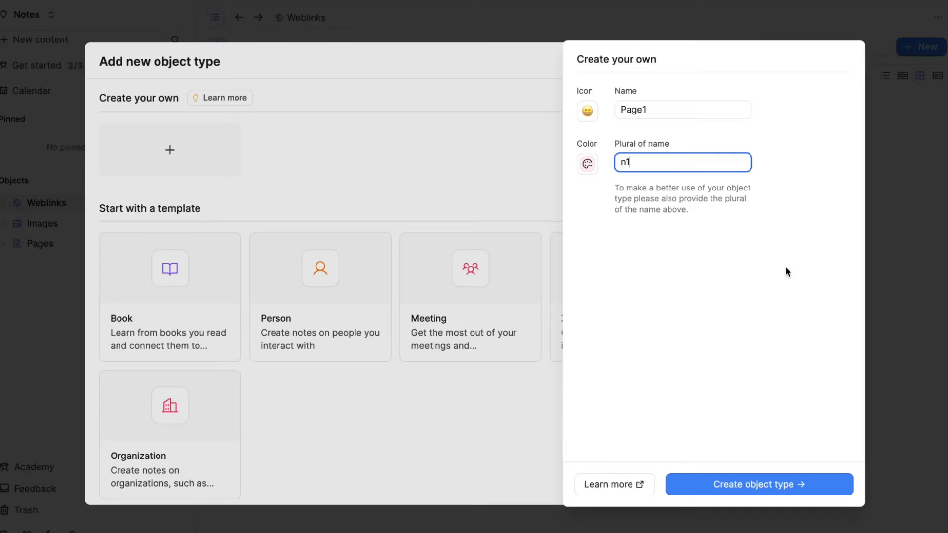
click(759, 484)
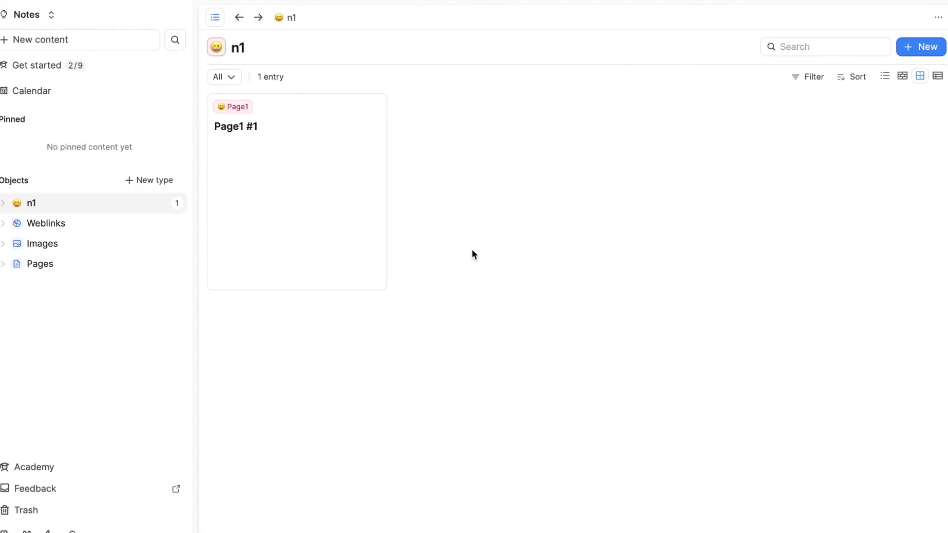
mouse_move(271, 184)
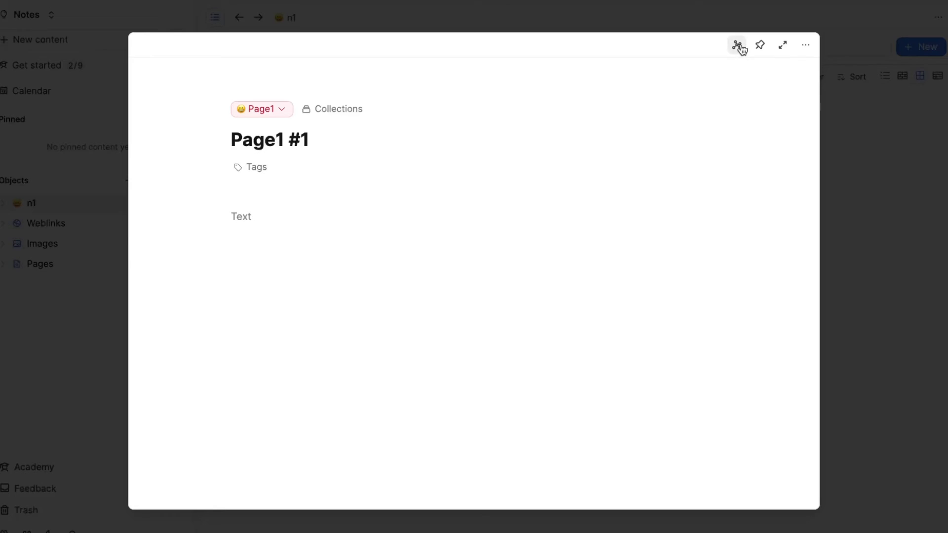
Show Page1 #1's connection graph, then visit Get started and the Weblinks collection
click(736, 45)
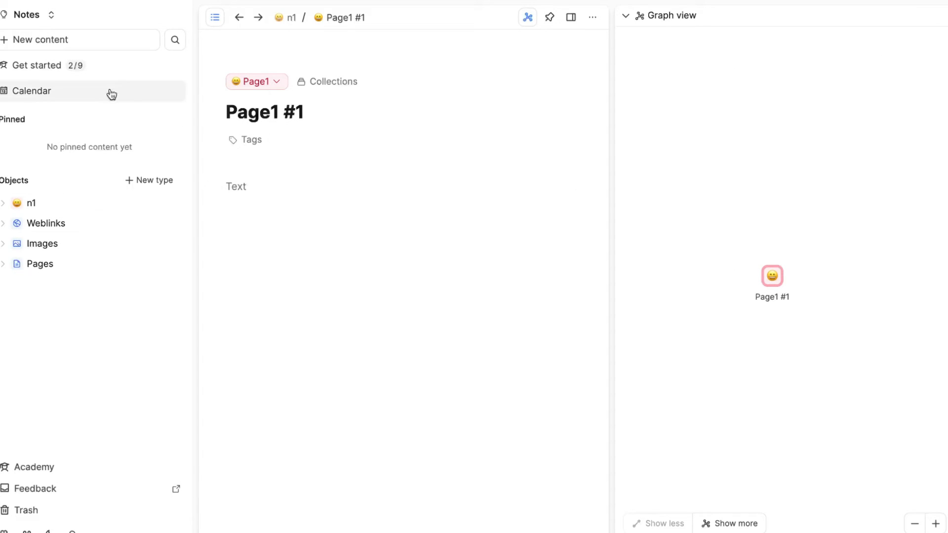
click(37, 65)
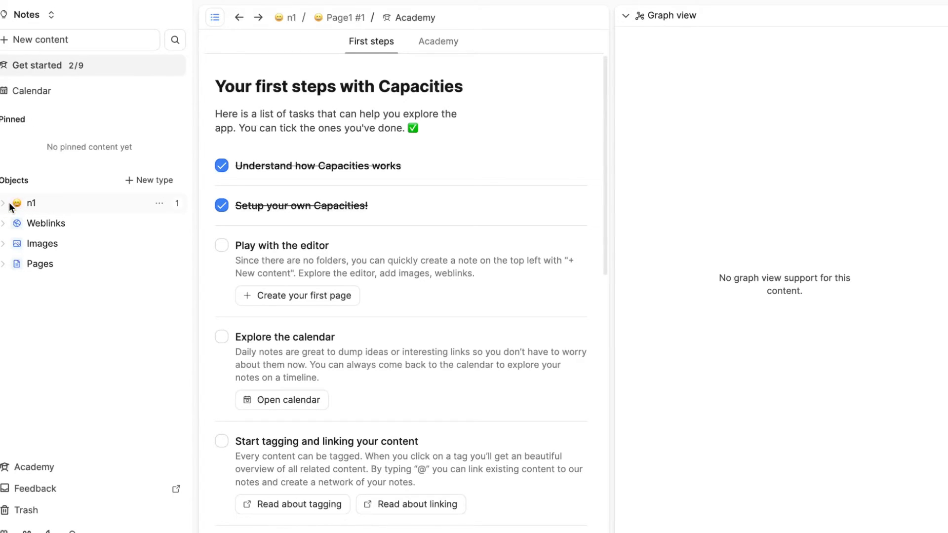
click(46, 224)
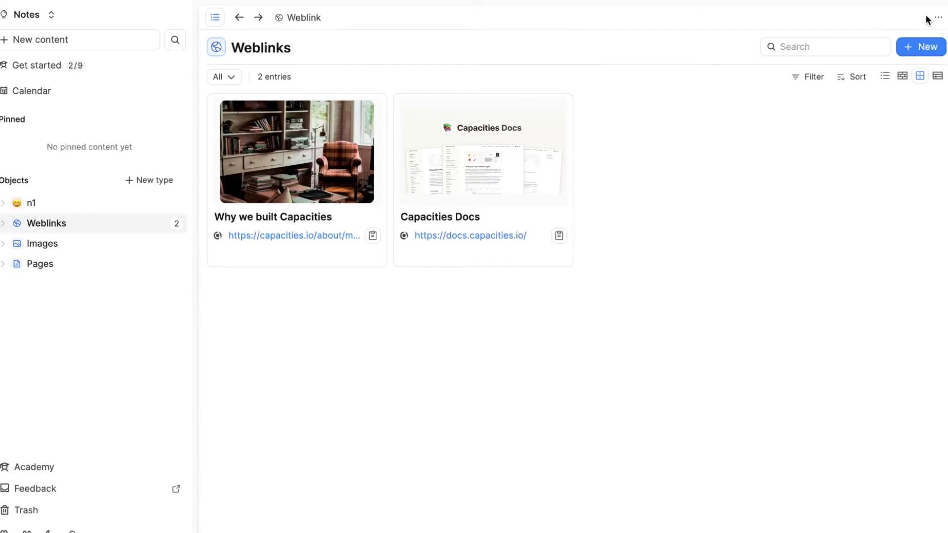
mouse_move(44, 66)
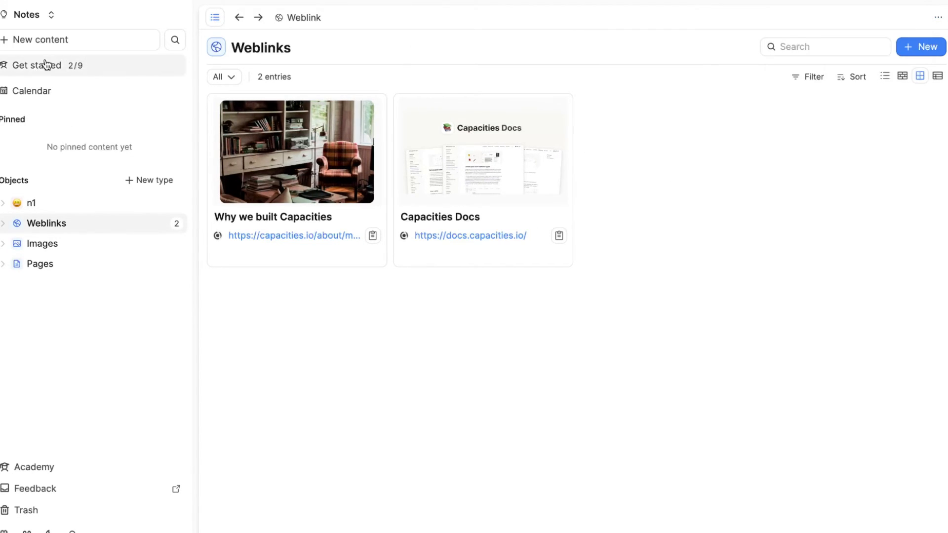
Visit Get started and Calendar, view 'Why we built Capacities' with its graph, then open n1
click(35, 64)
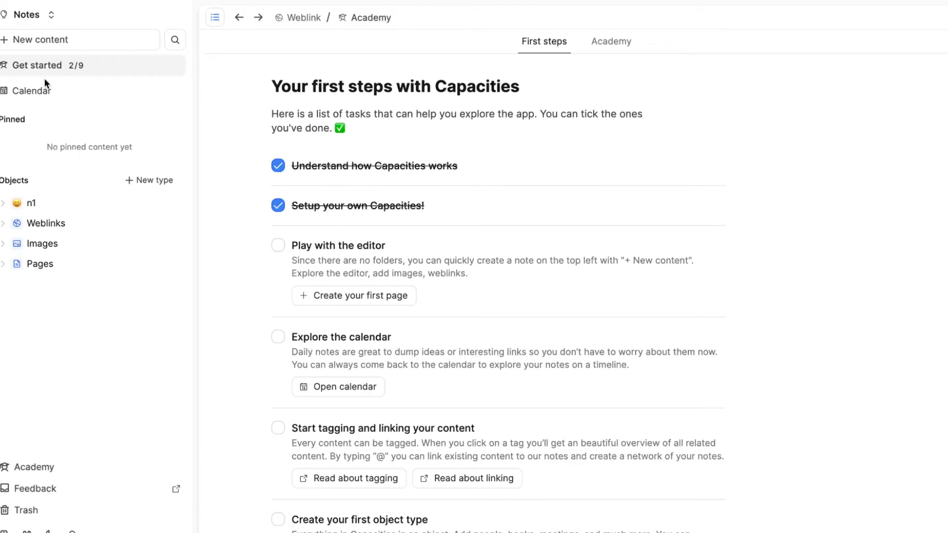
click(28, 90)
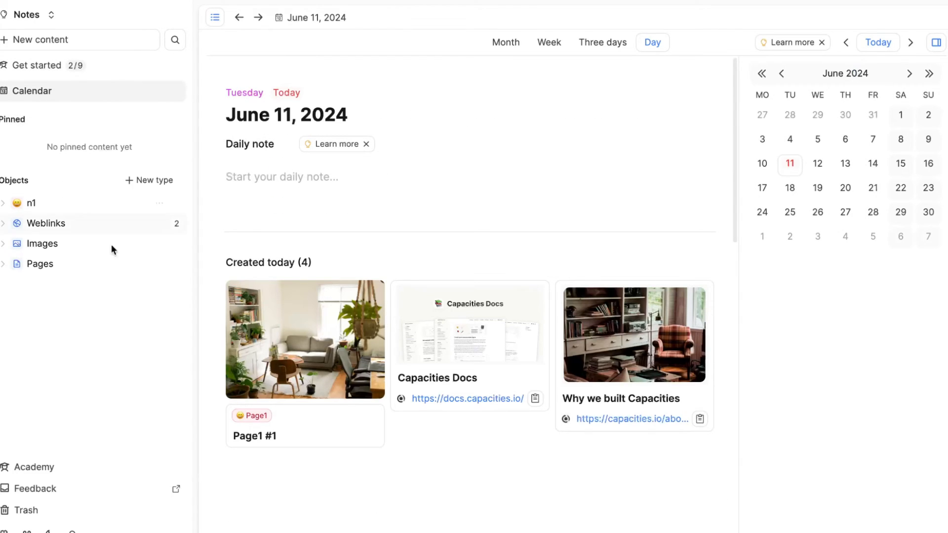
click(633, 334)
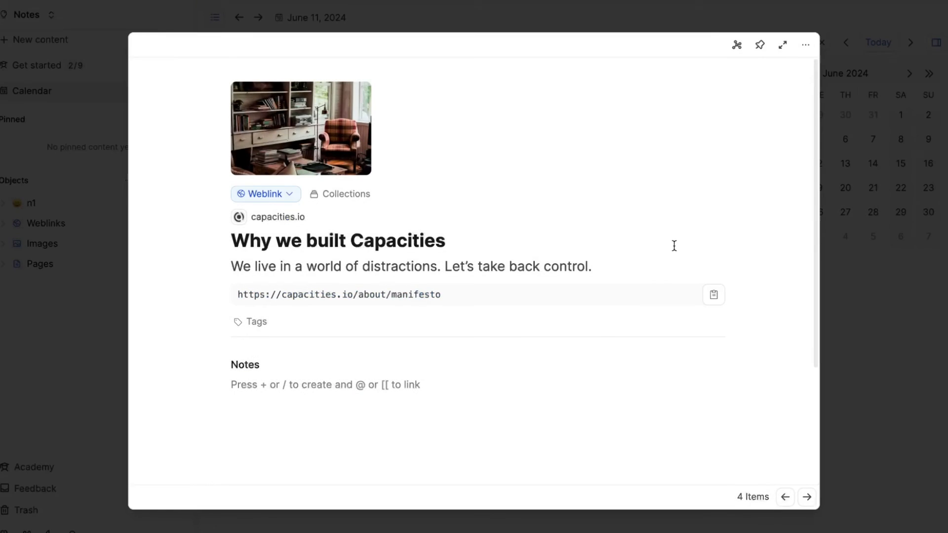
click(738, 44)
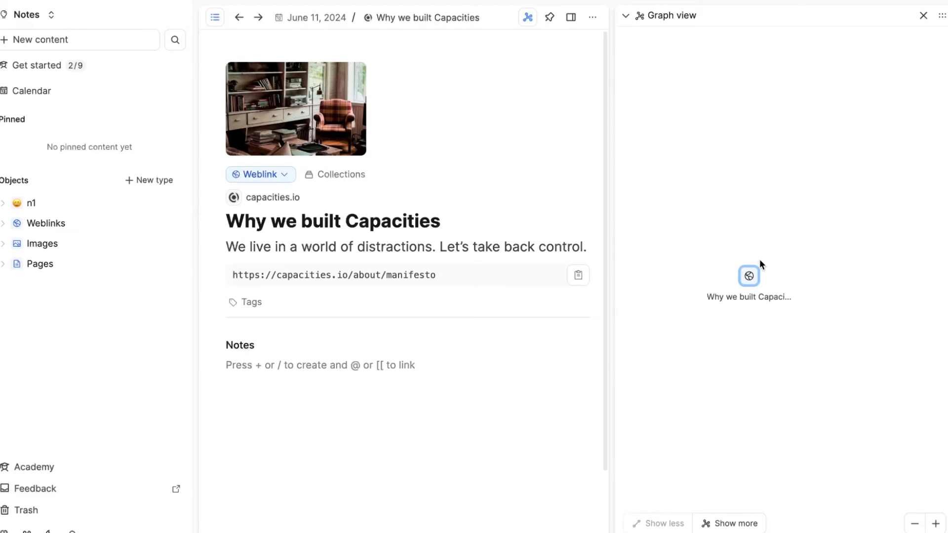
mouse_move(761, 216)
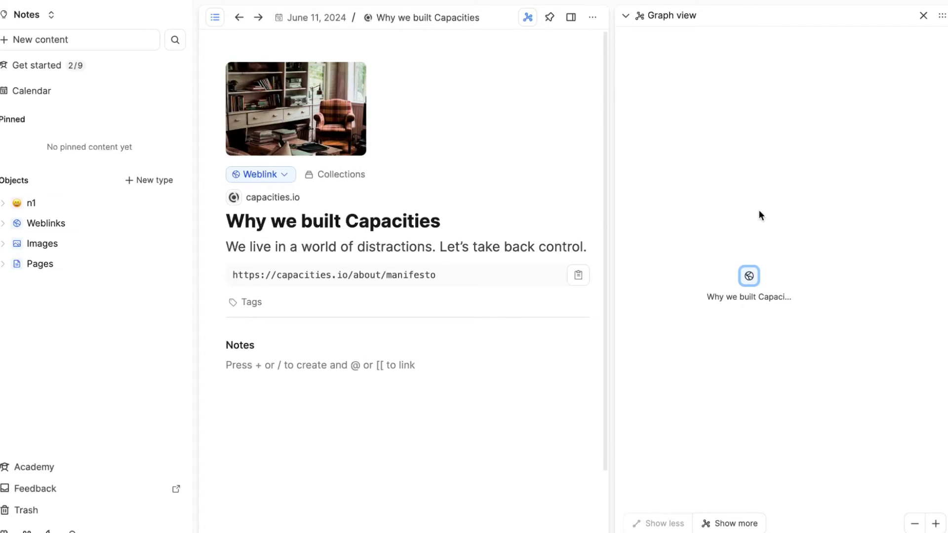
mouse_move(683, 319)
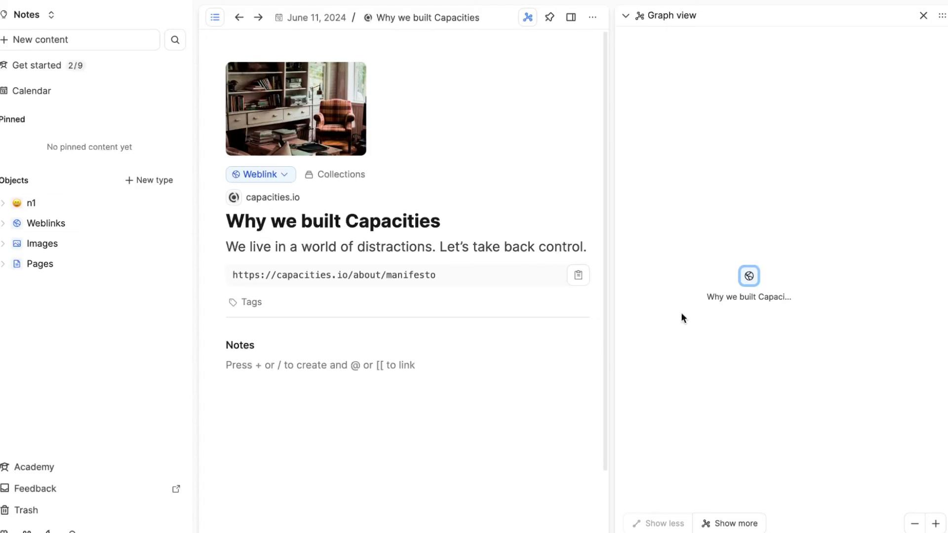
mouse_move(768, 255)
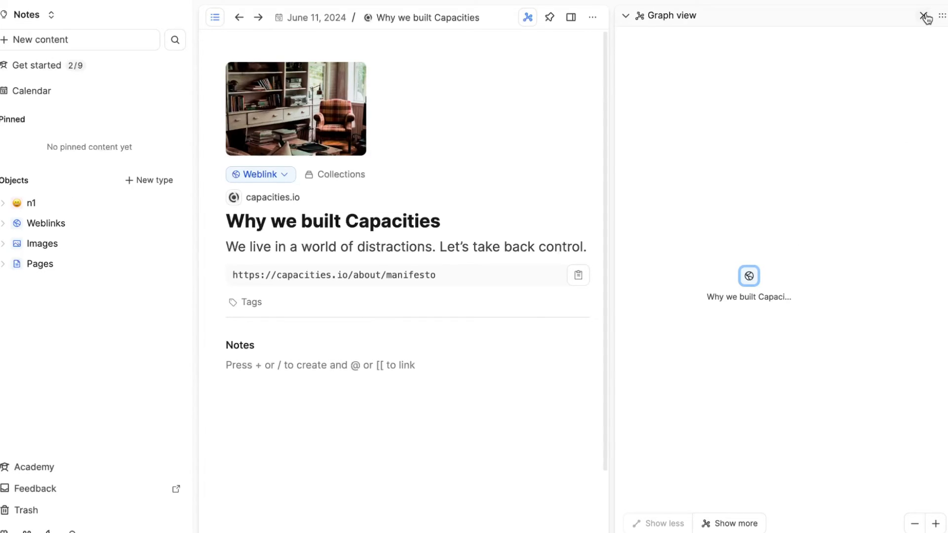
click(34, 203)
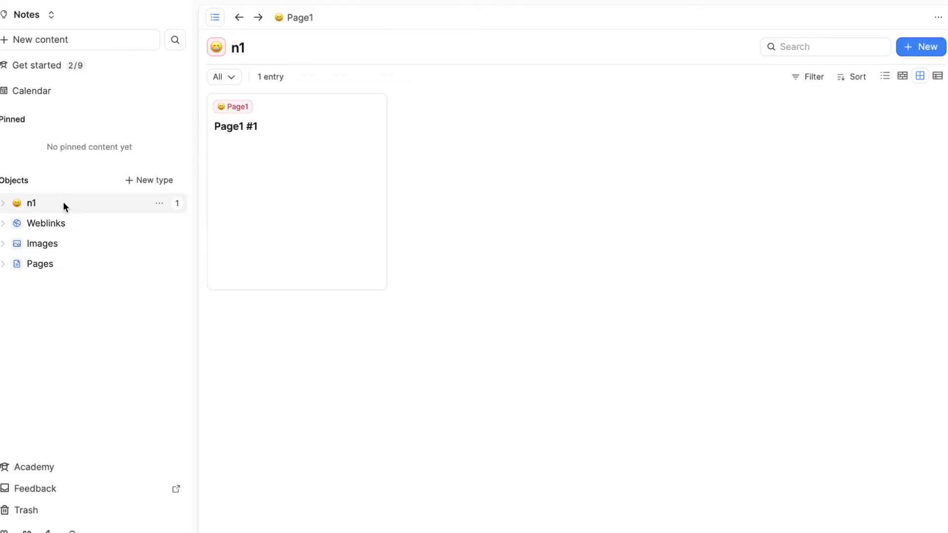
Open Page1 #1, scroll the block menu, bring up the @ mention menu, then expand to full page
click(235, 126)
text(/)
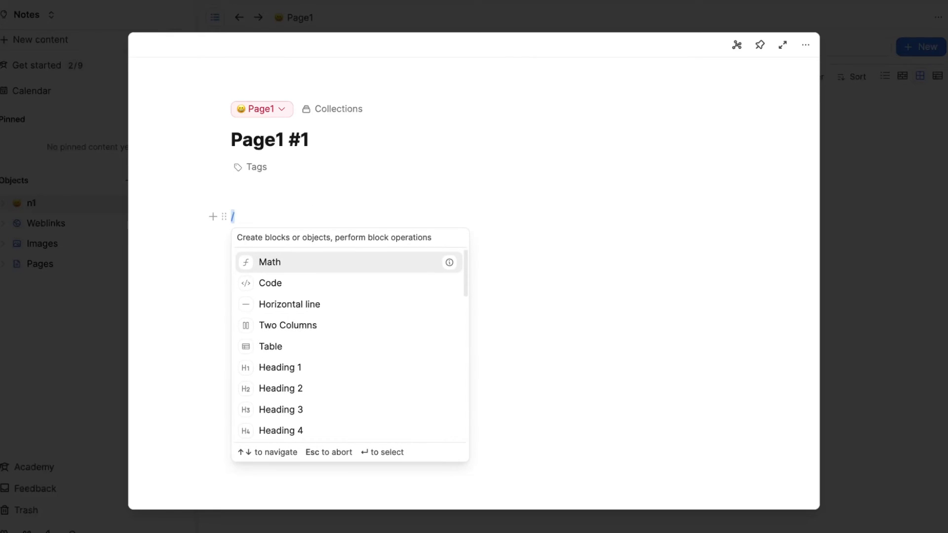
scroll(down, 3)
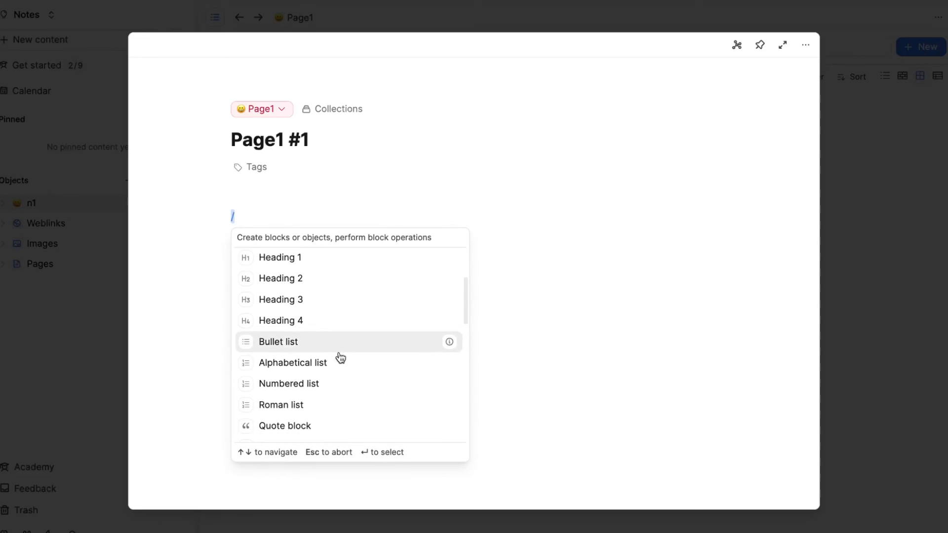
scroll(down, 3)
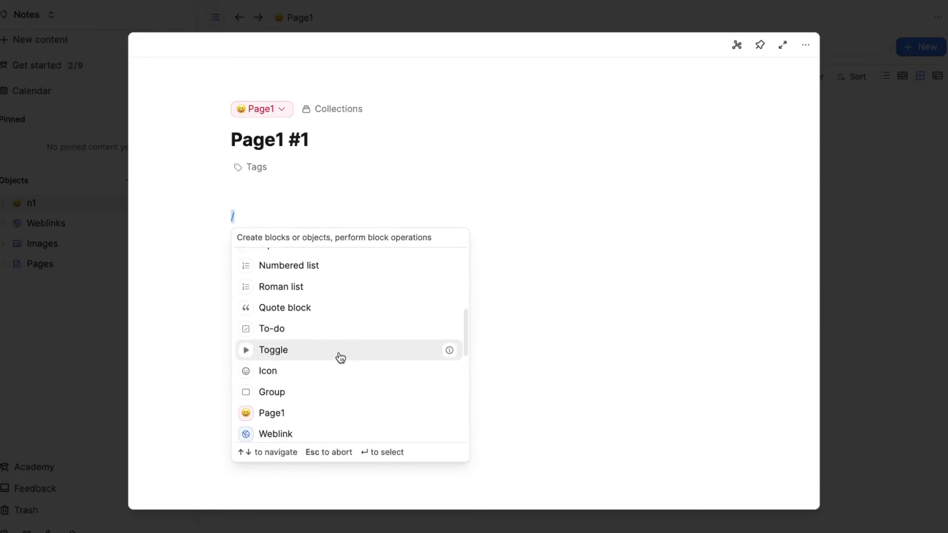
scroll(down, 3)
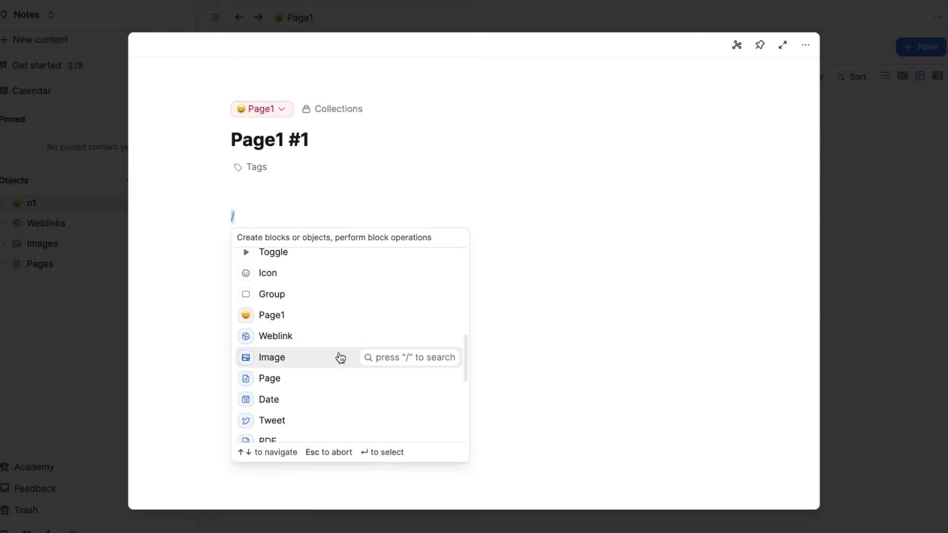
scroll(down, 3)
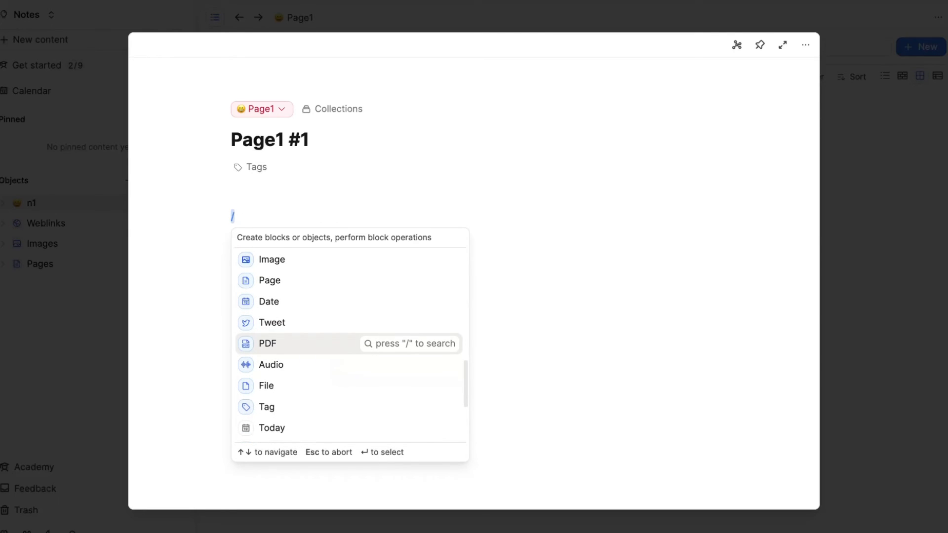
text(@)
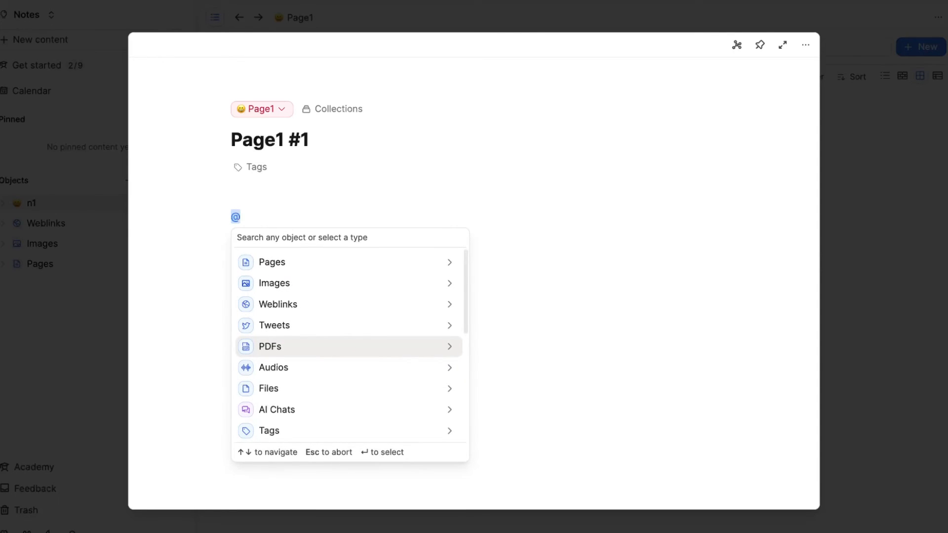
mouse_move(282, 344)
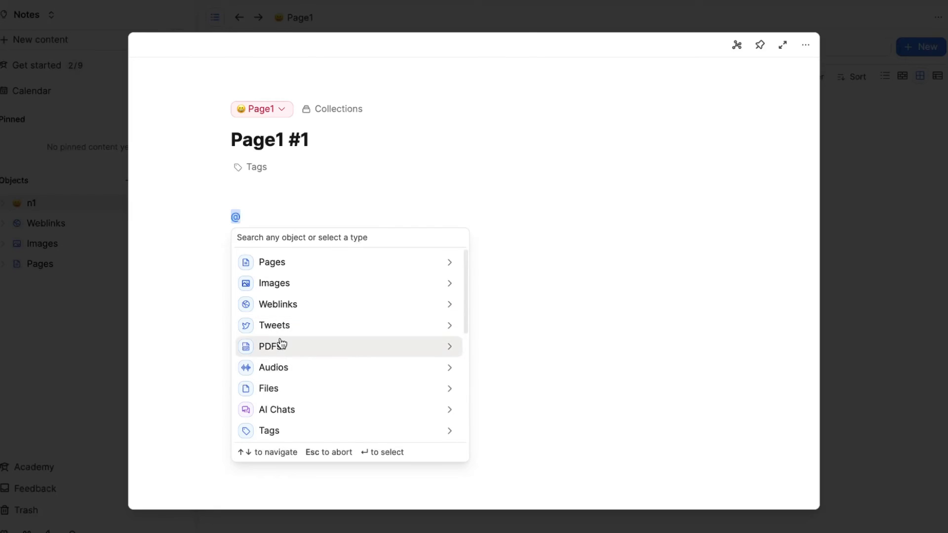
mouse_move(324, 319)
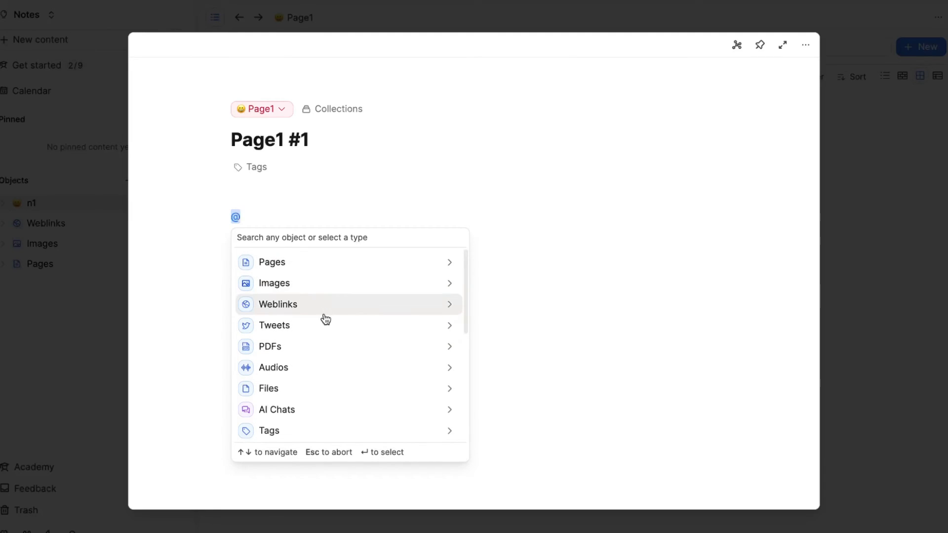
mouse_move(324, 348)
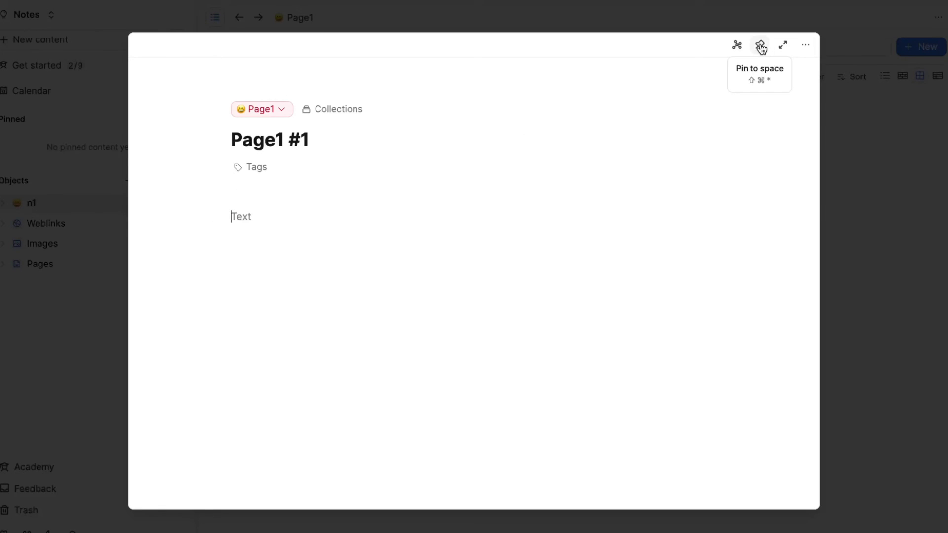
mouse_move(737, 45)
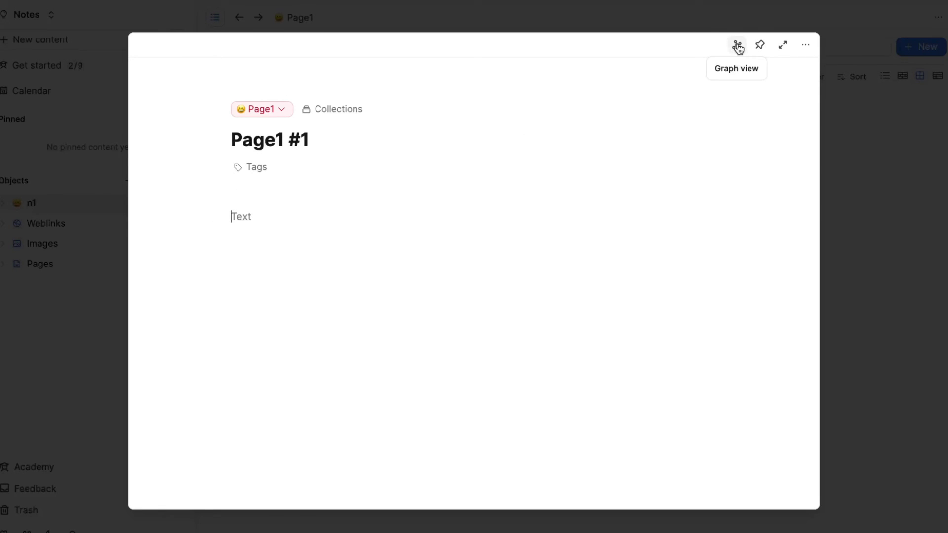
mouse_move(760, 45)
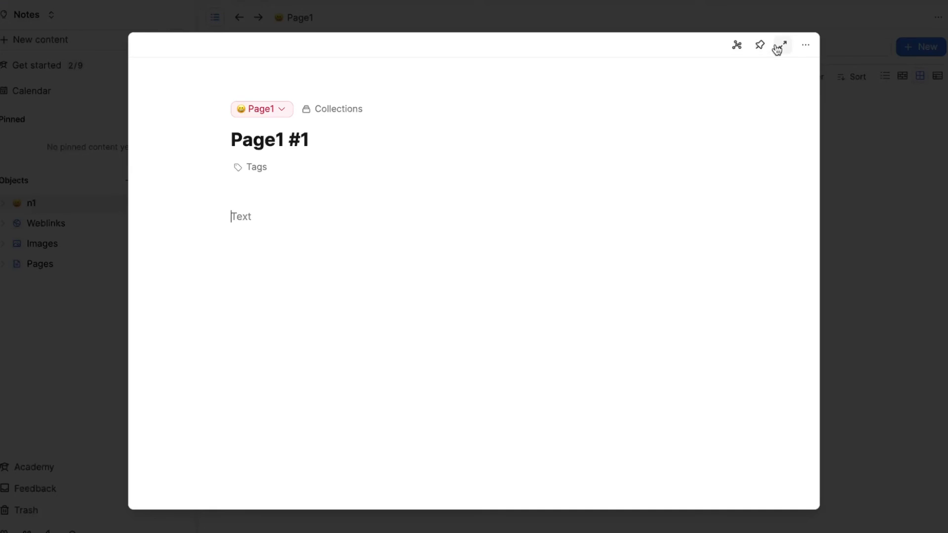
mouse_move(782, 45)
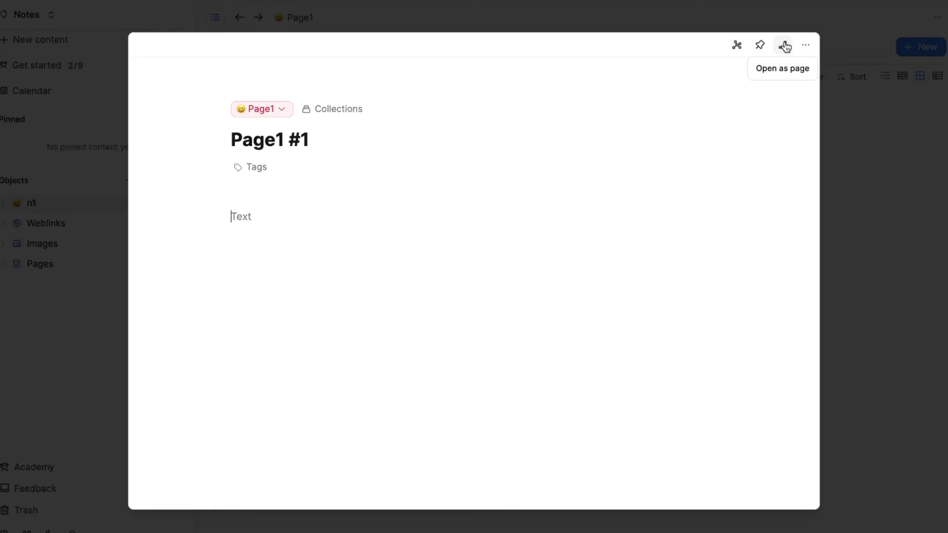
click(784, 44)
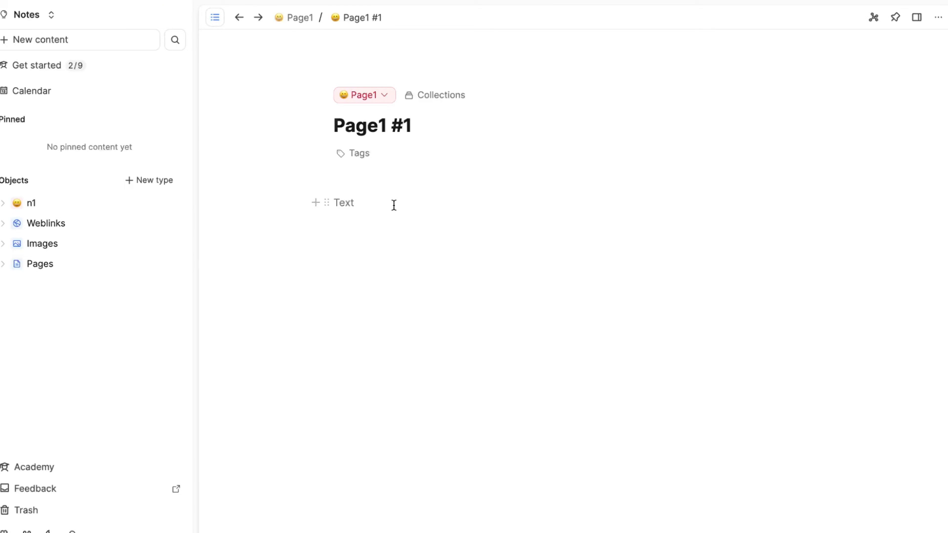
mouse_move(402, 204)
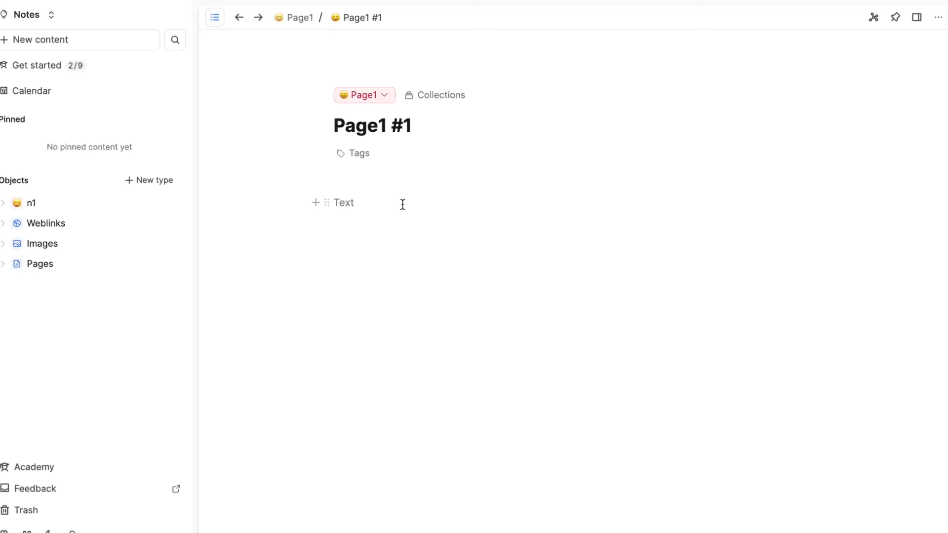
mouse_move(318, 178)
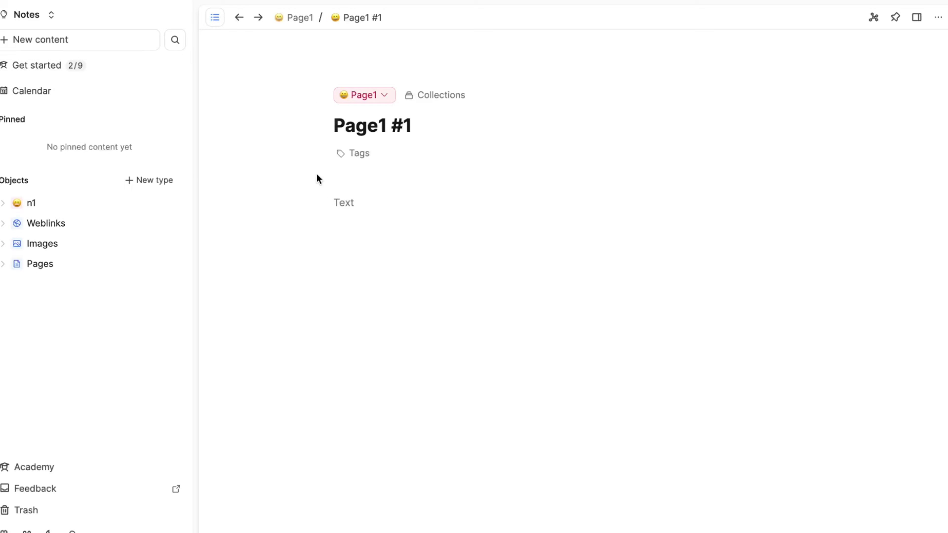
mouse_move(280, 387)
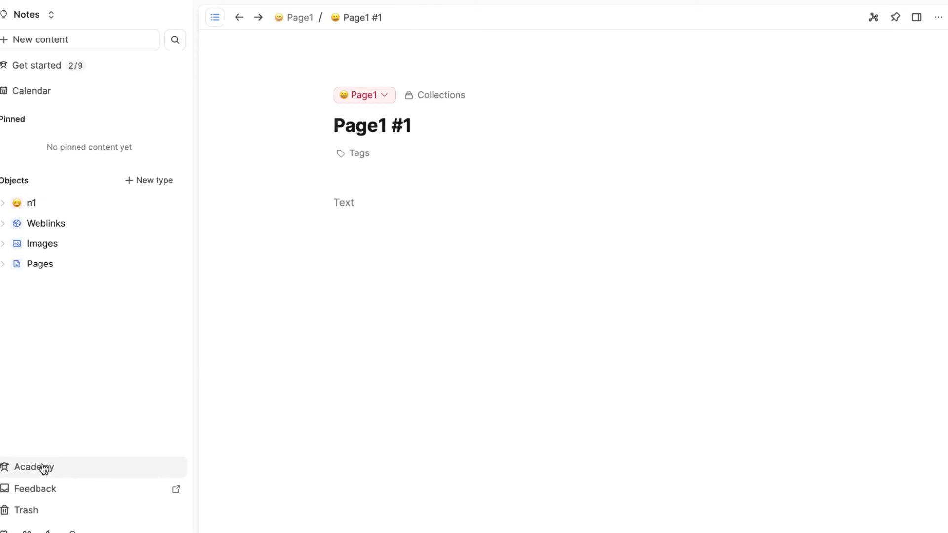
click(33, 468)
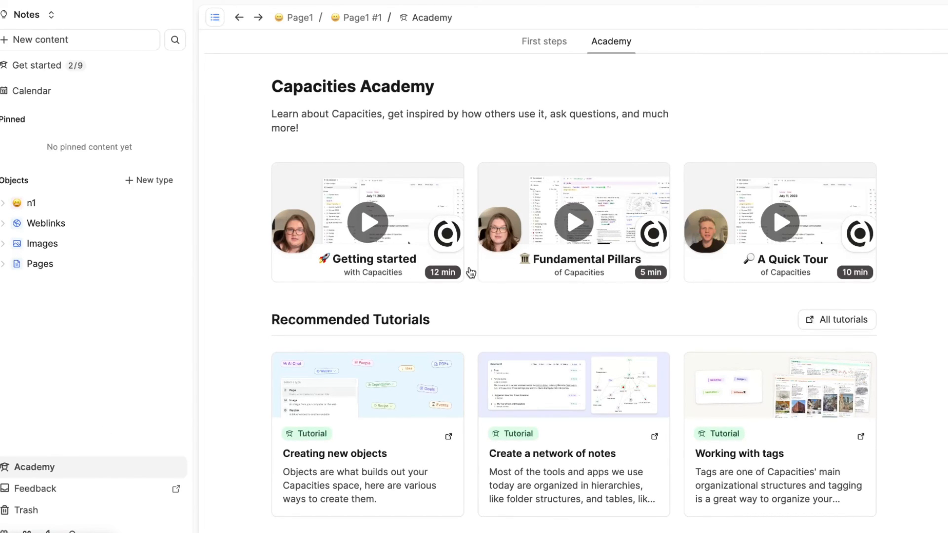
mouse_move(750, 276)
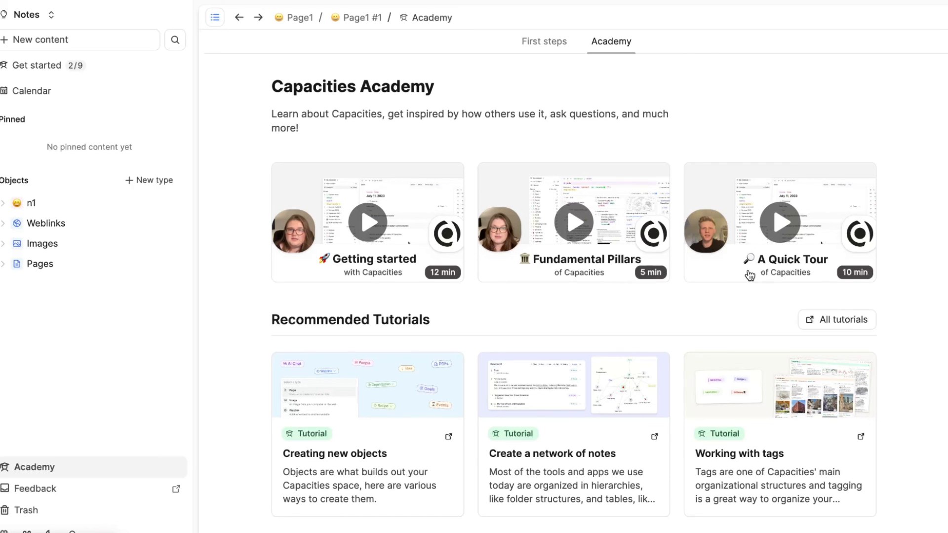
Scroll through the Academy's recommended tutorials, quick tips and use cases
scroll(down, 3)
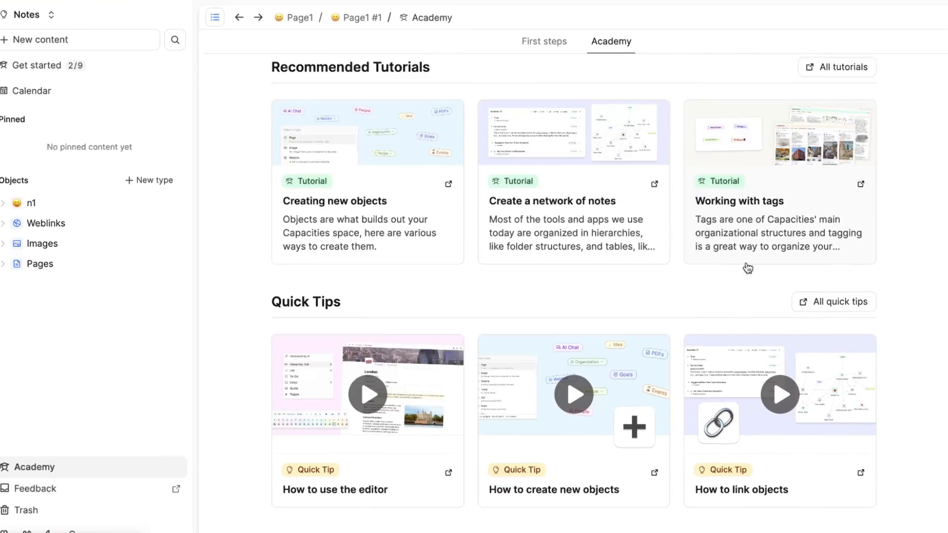
scroll(down, 3)
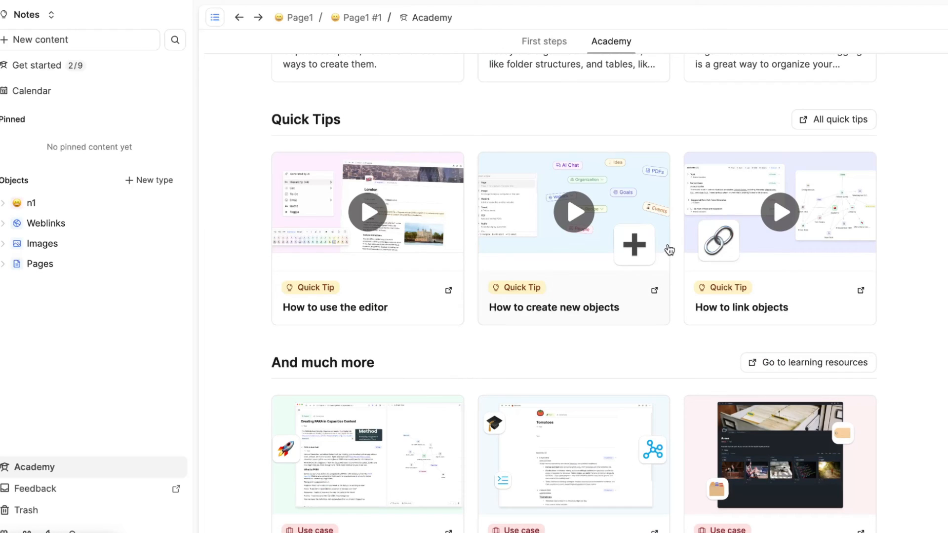
mouse_move(580, 207)
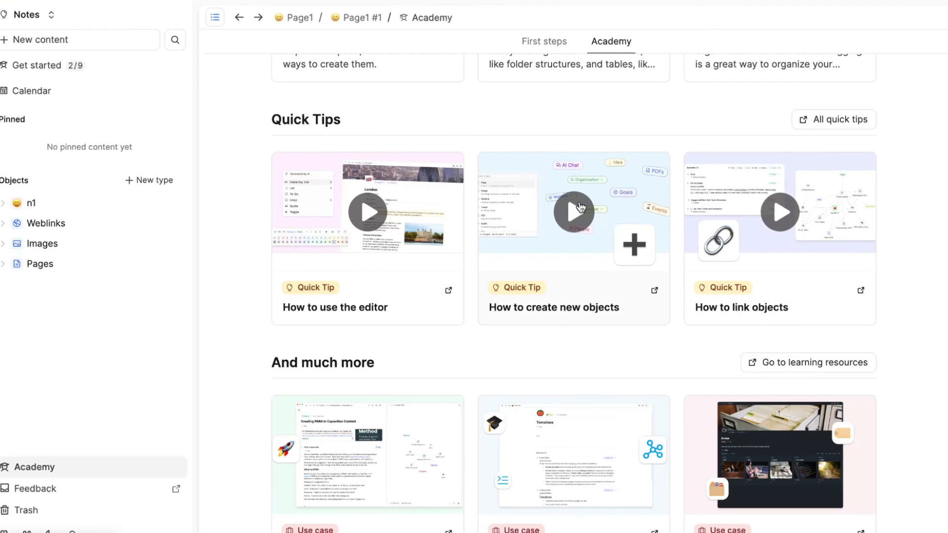
mouse_move(655, 326)
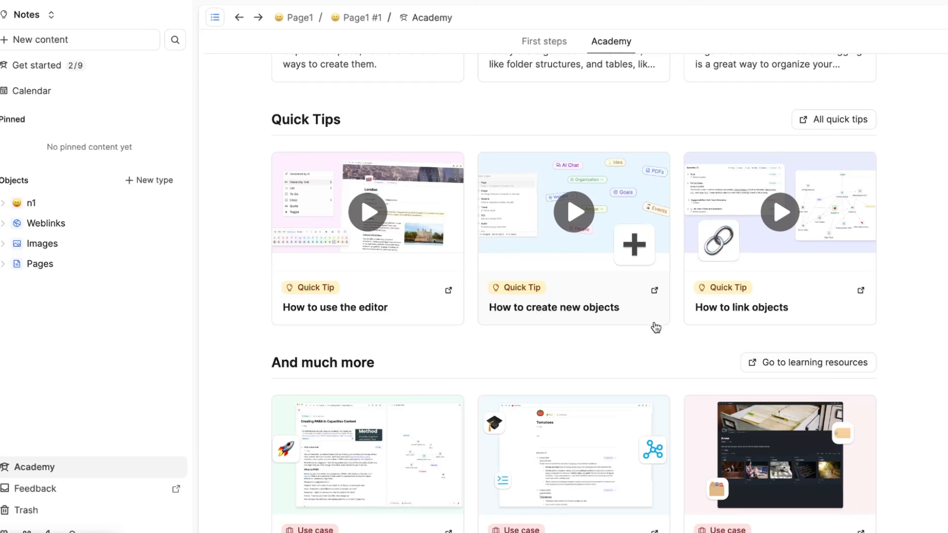
scroll(down, 3)
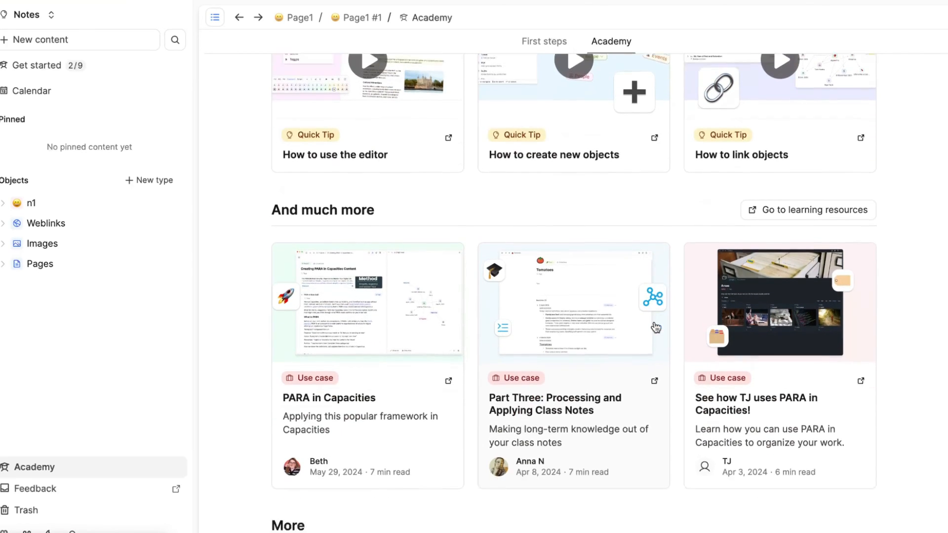
scroll(down, 3)
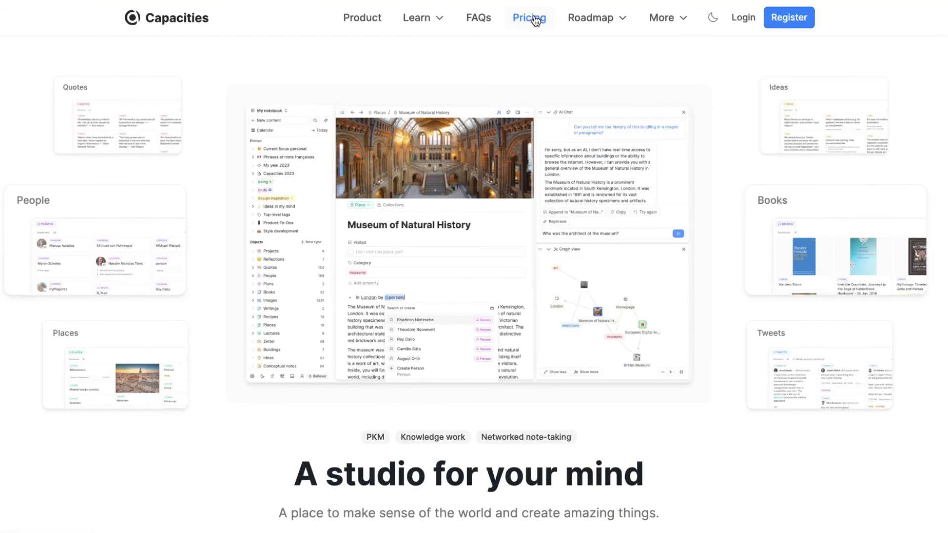
click(529, 18)
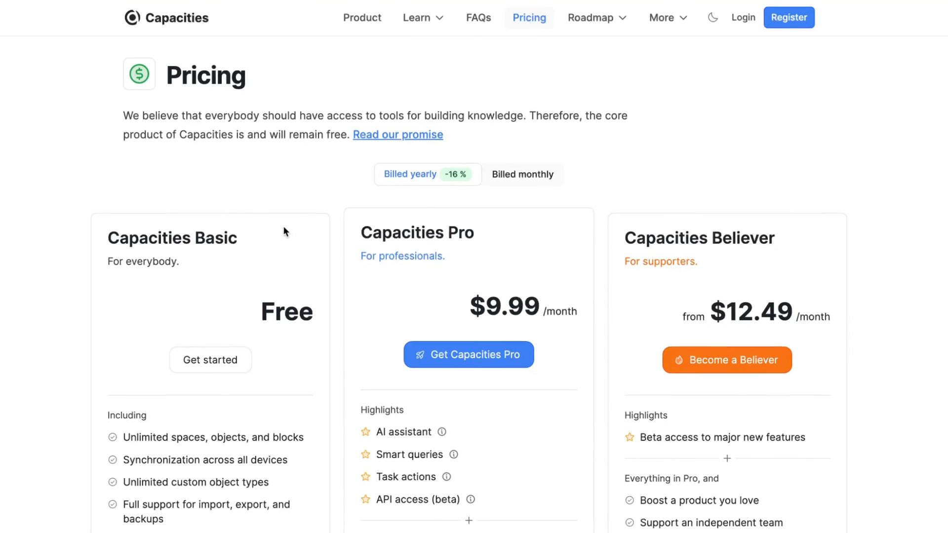
scroll(down, 3)
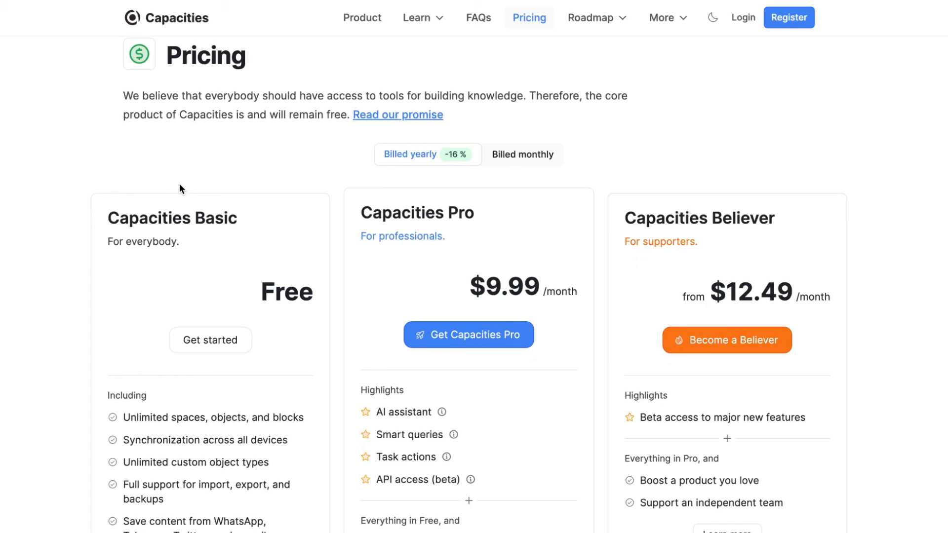
mouse_move(589, 152)
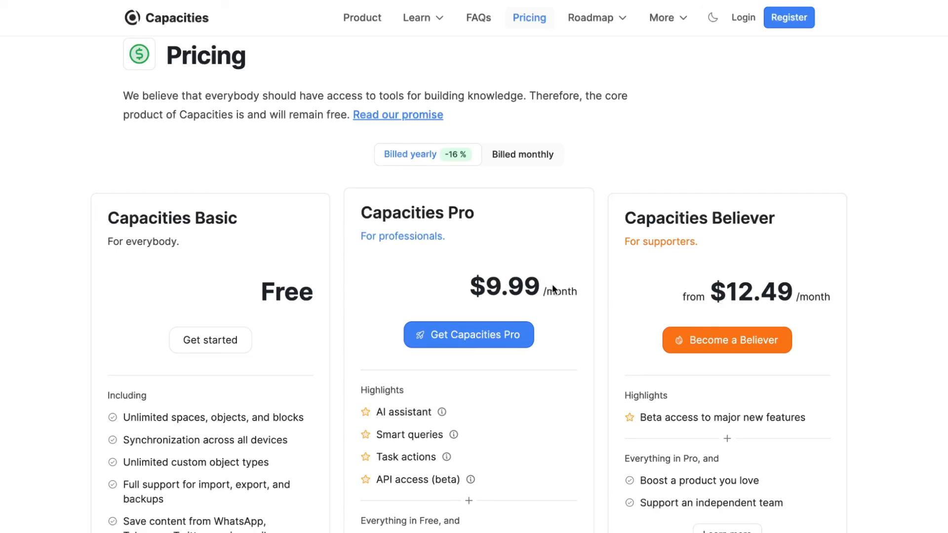
mouse_move(548, 200)
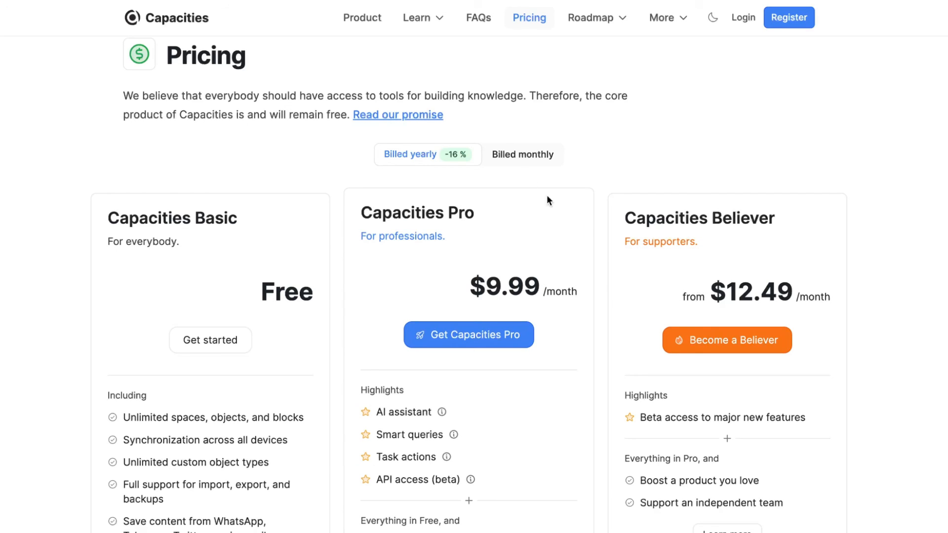
click(523, 154)
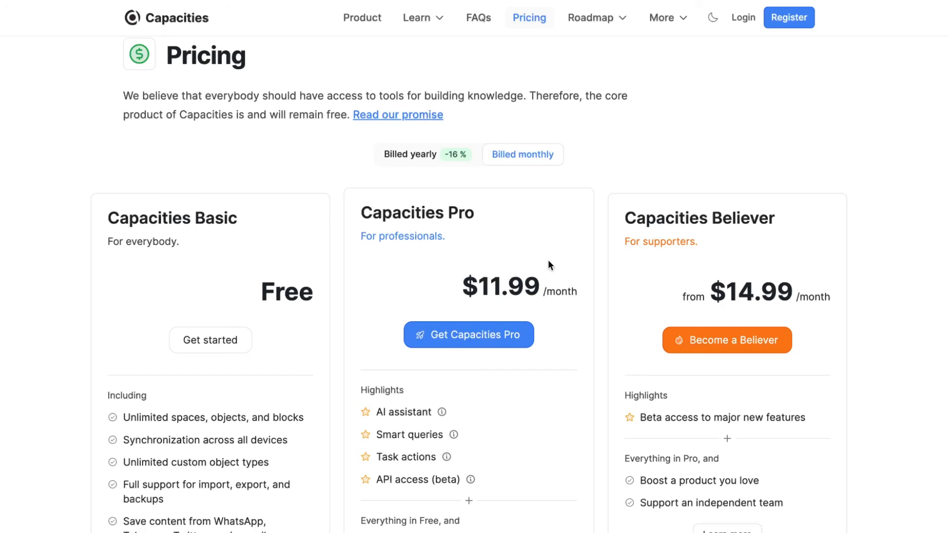
mouse_move(635, 258)
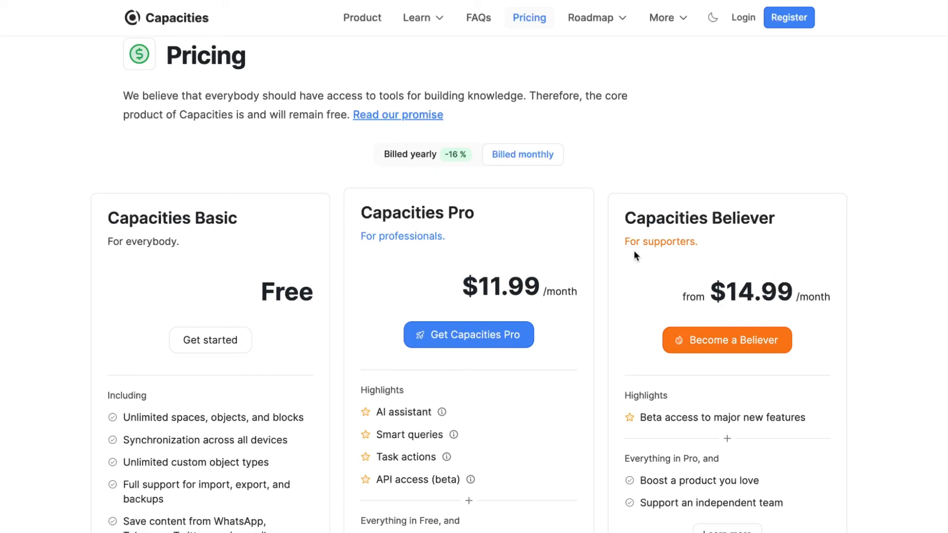
scroll(down, 3)
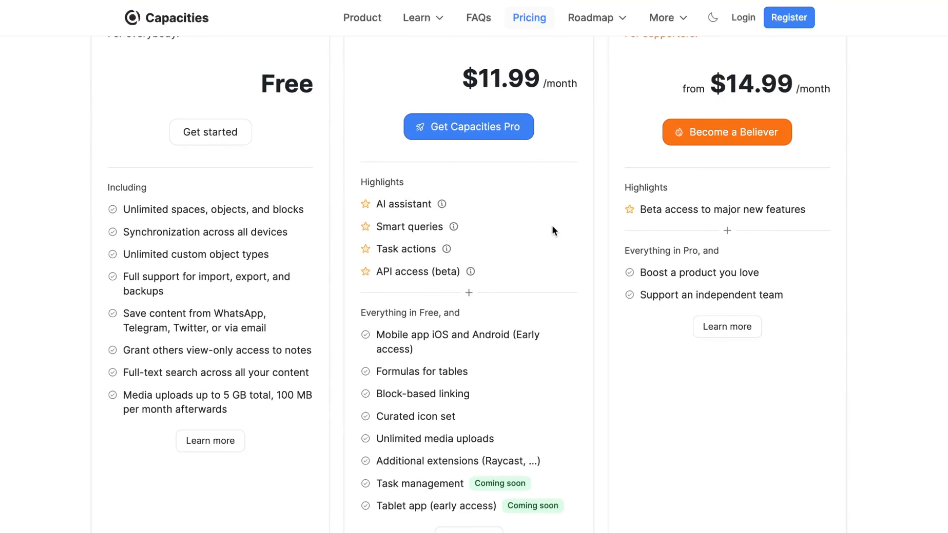
mouse_move(375, 206)
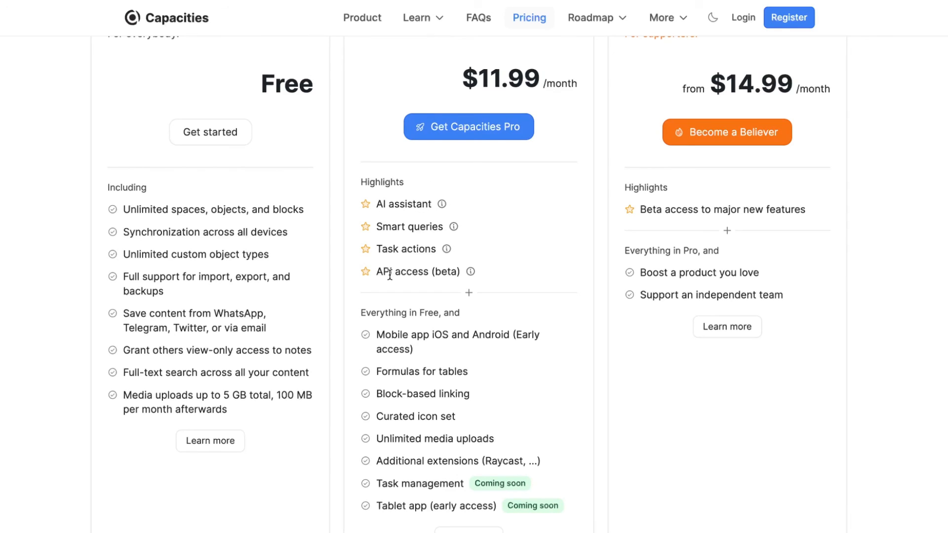
scroll(down, 3)
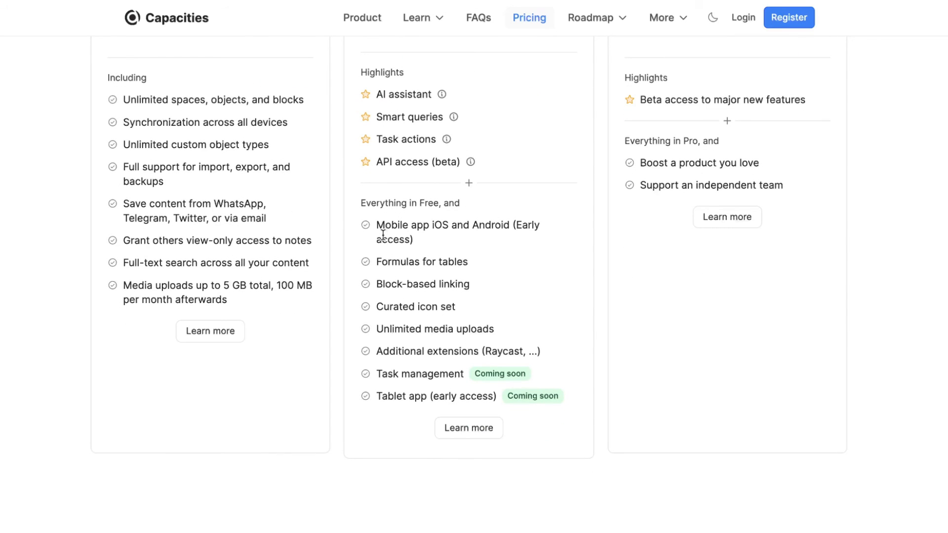
mouse_move(445, 289)
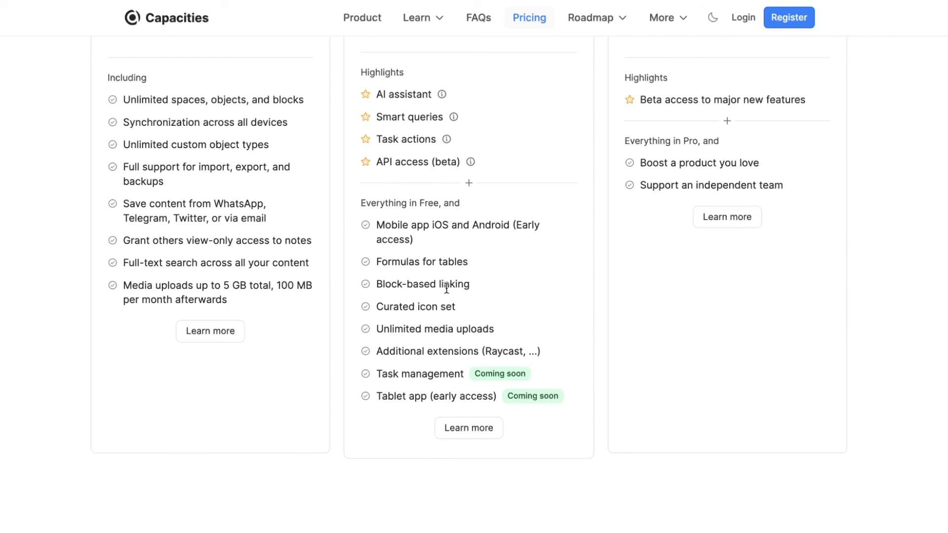
mouse_move(389, 291)
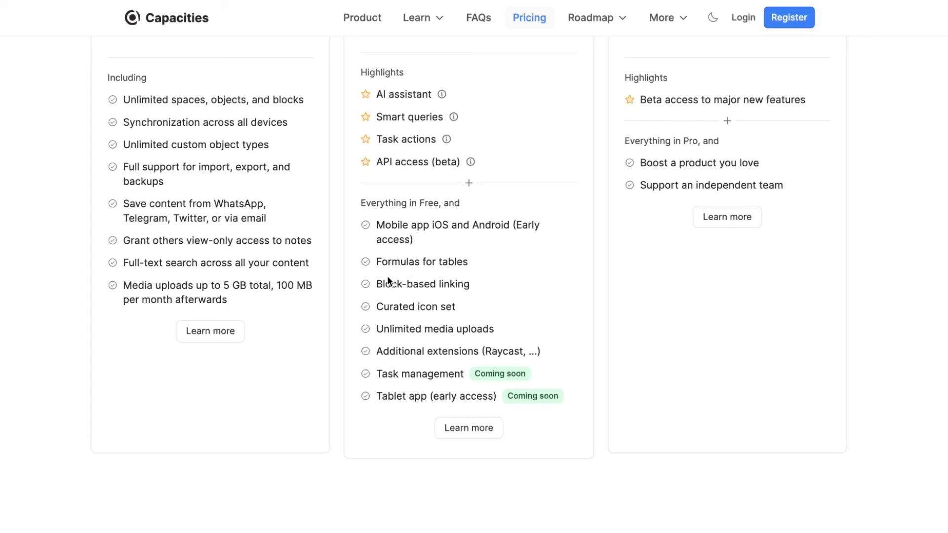
mouse_move(423, 305)
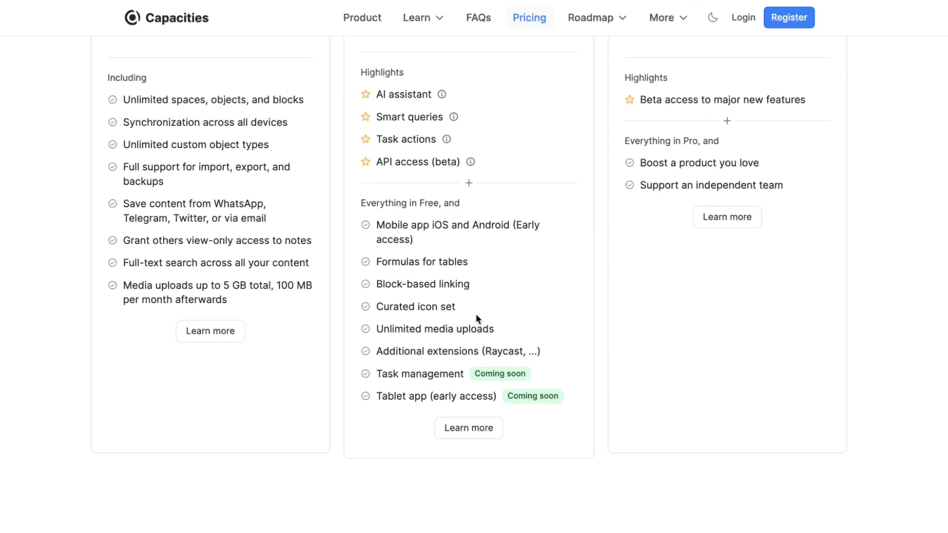
scroll(up, 3)
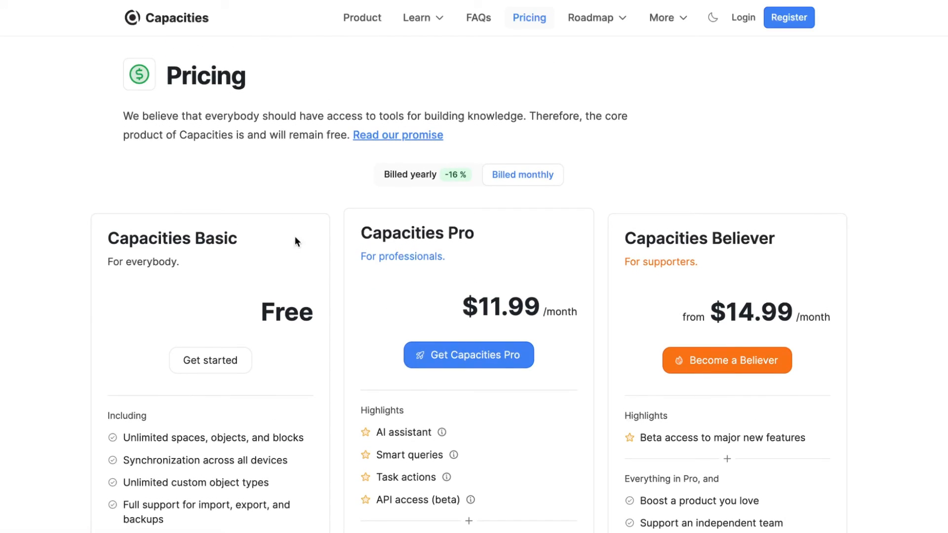
click(133, 17)
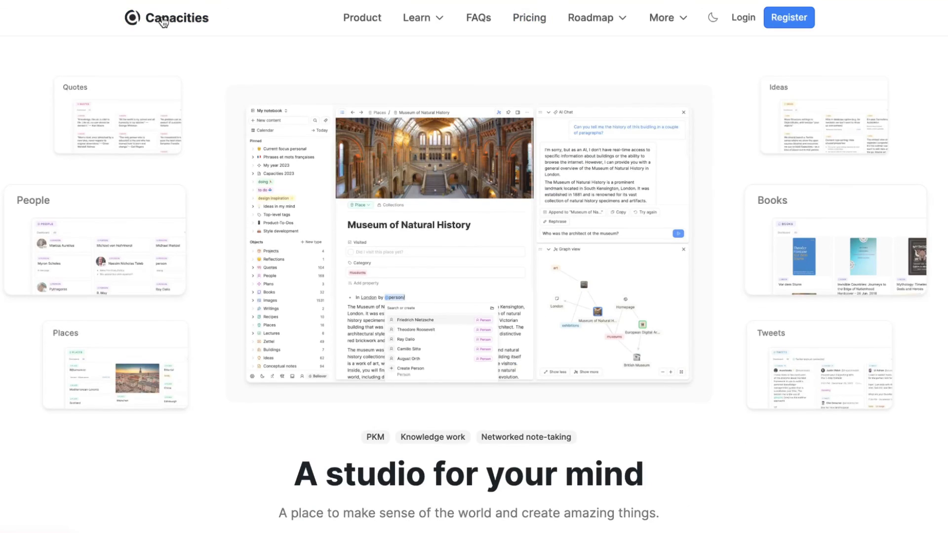